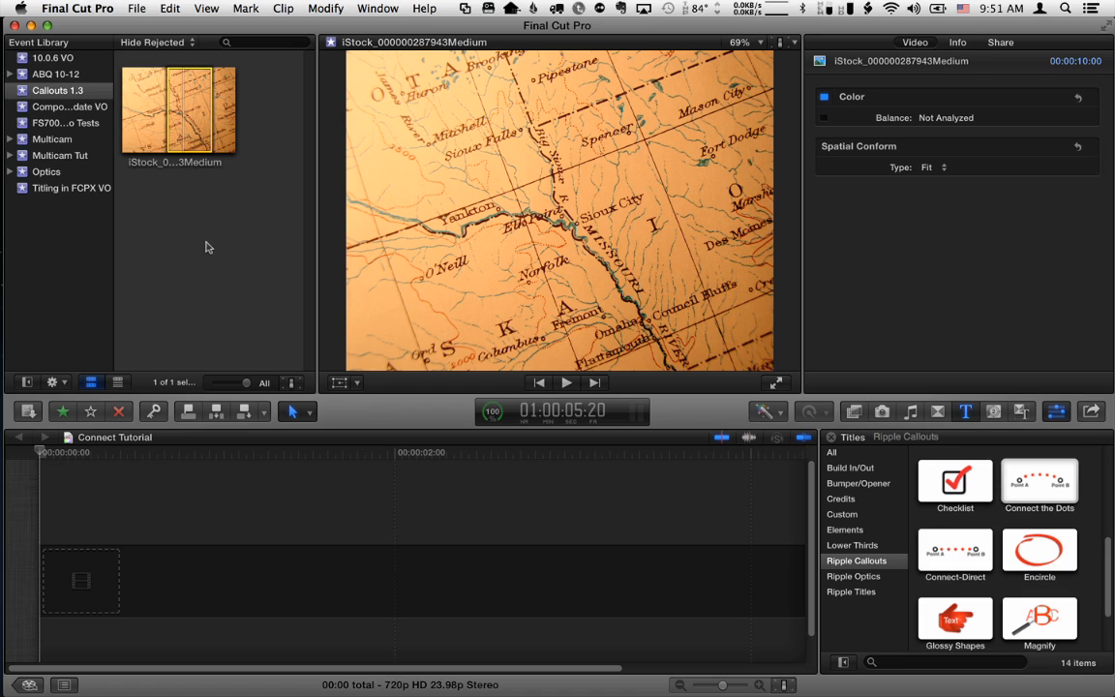
mouse_move(197, 115)
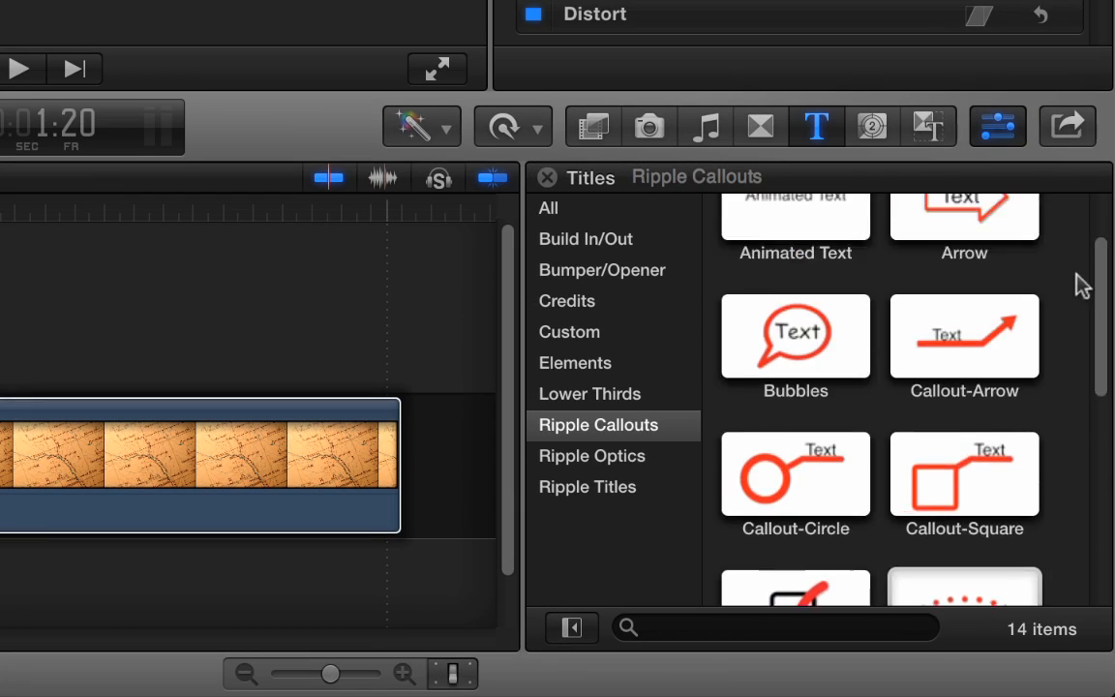
Scroll the Titles browser to reach the Ripple Callouts category
scroll("down", 3)
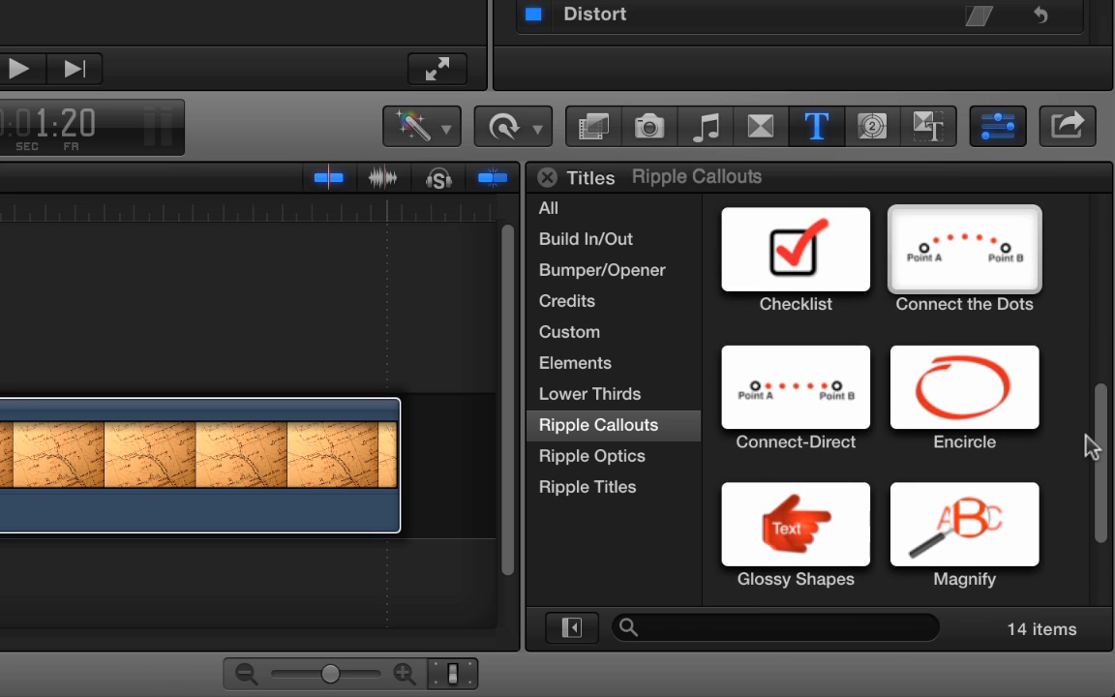
mouse_move(990, 261)
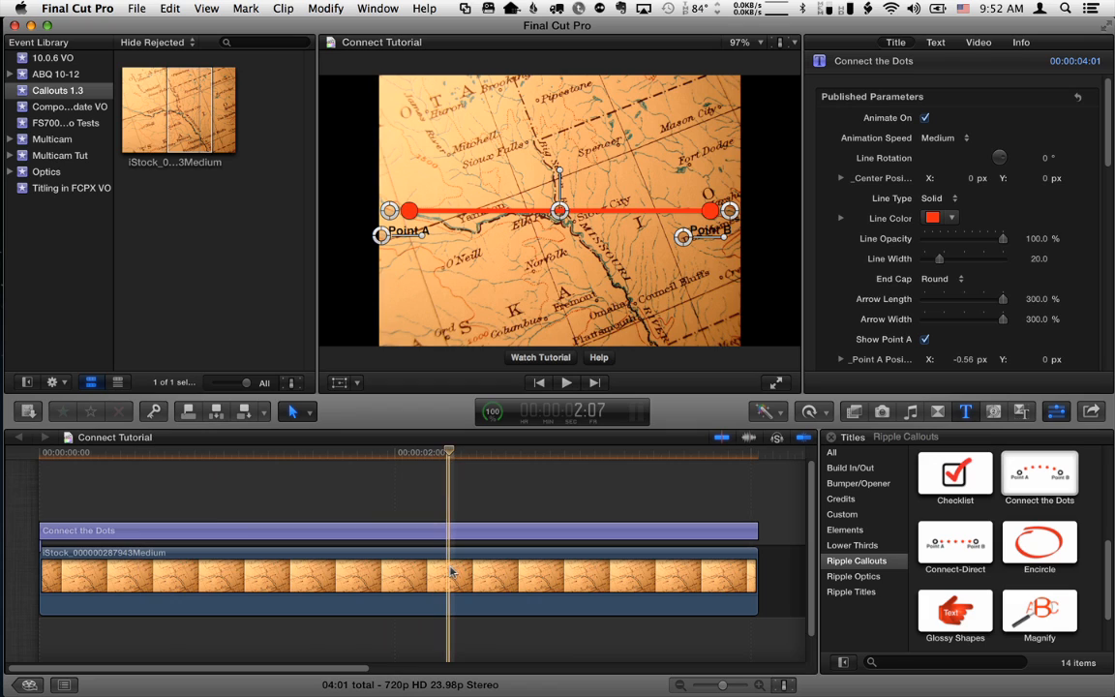
left_click(398, 581)
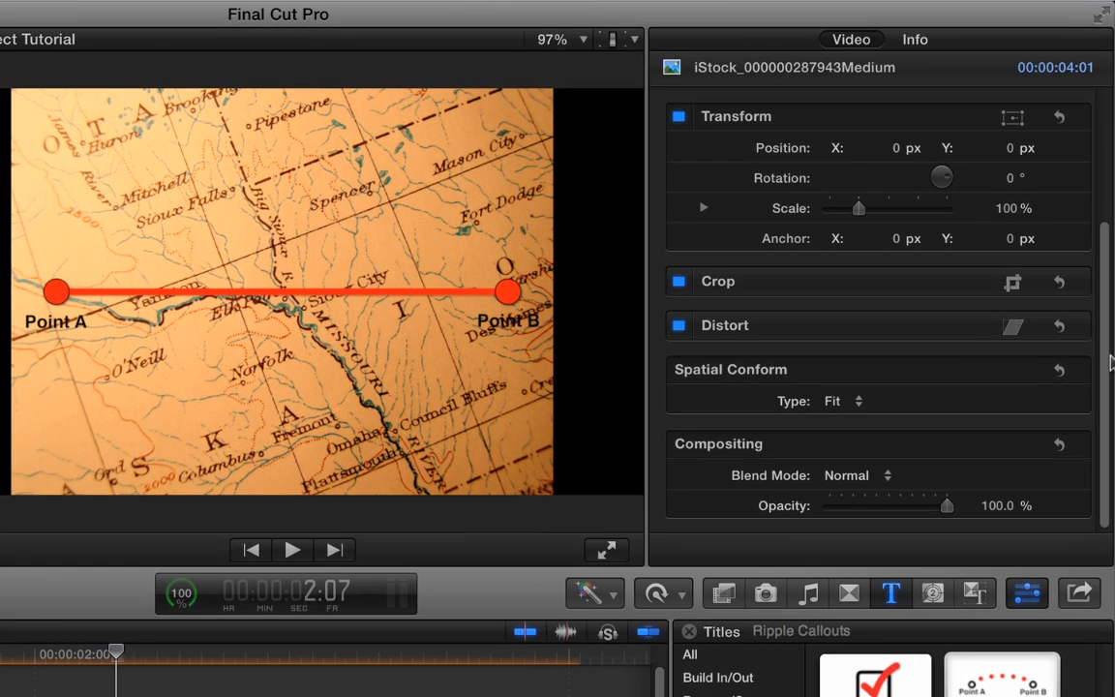
left_click(840, 400)
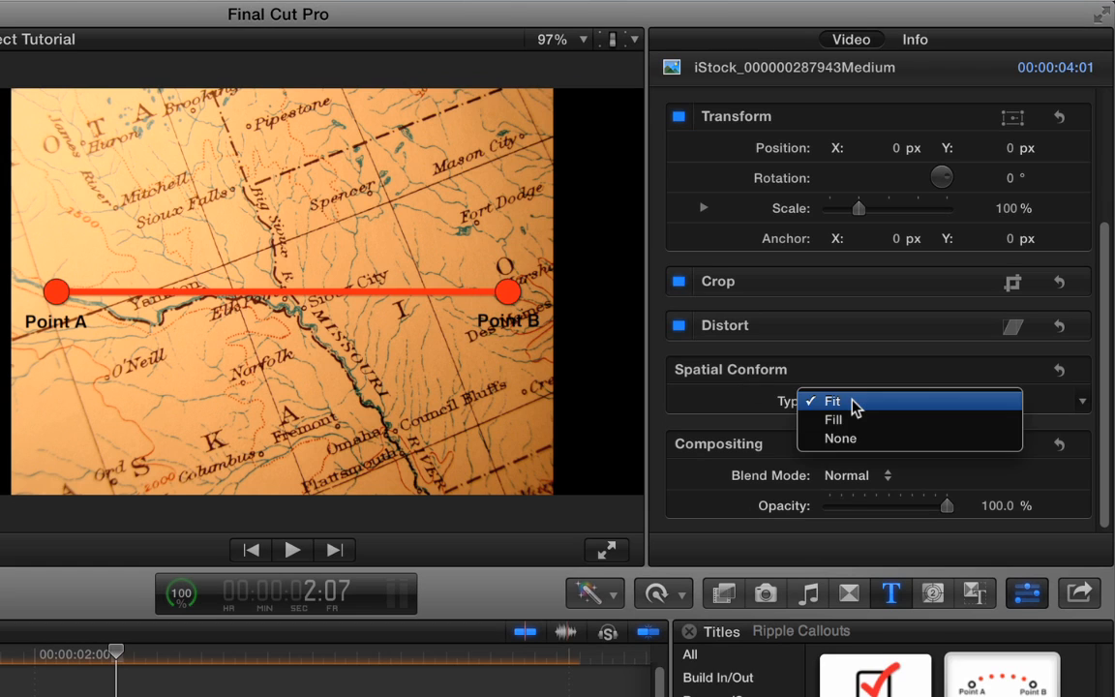
left_click(833, 401)
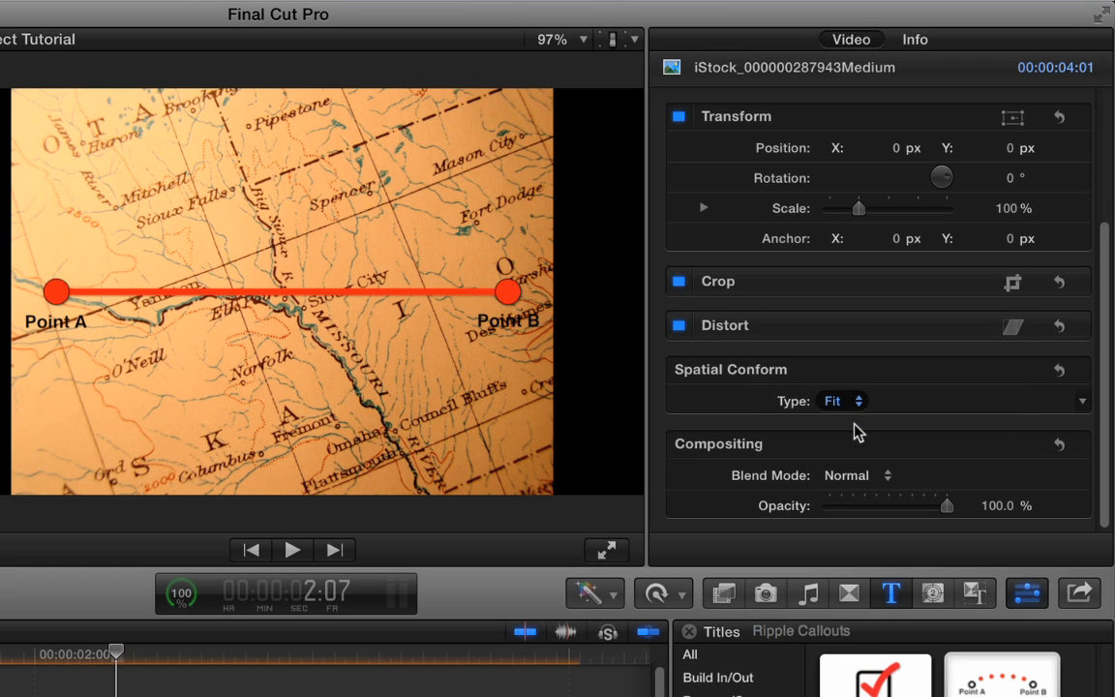
left_click(842, 400)
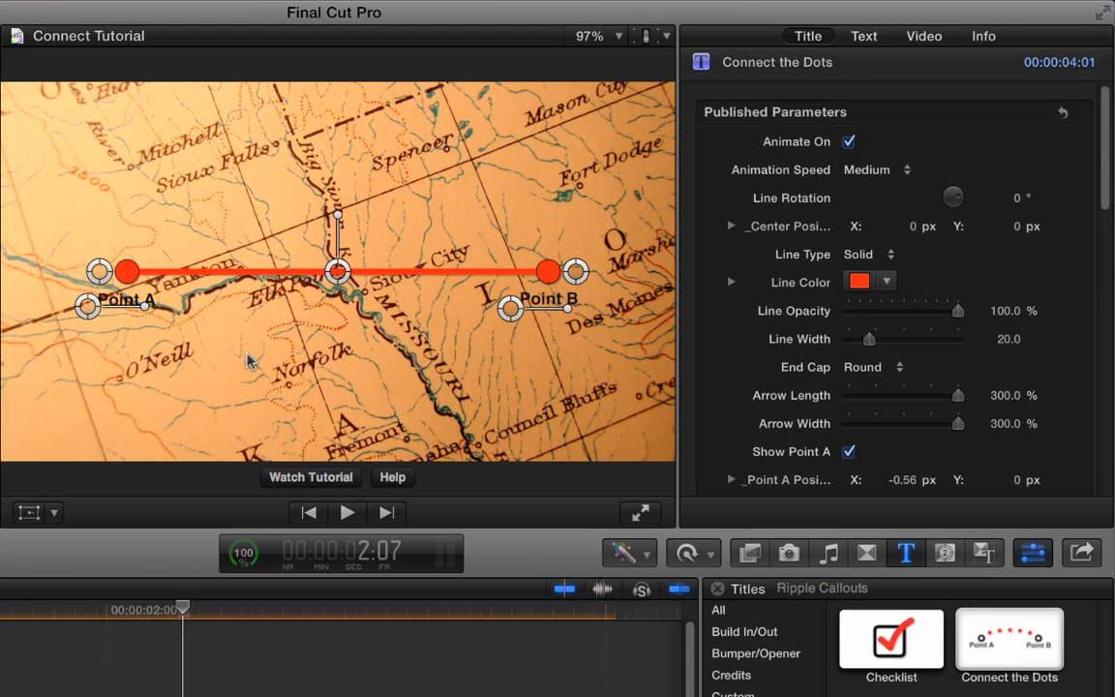
mouse_move(279, 350)
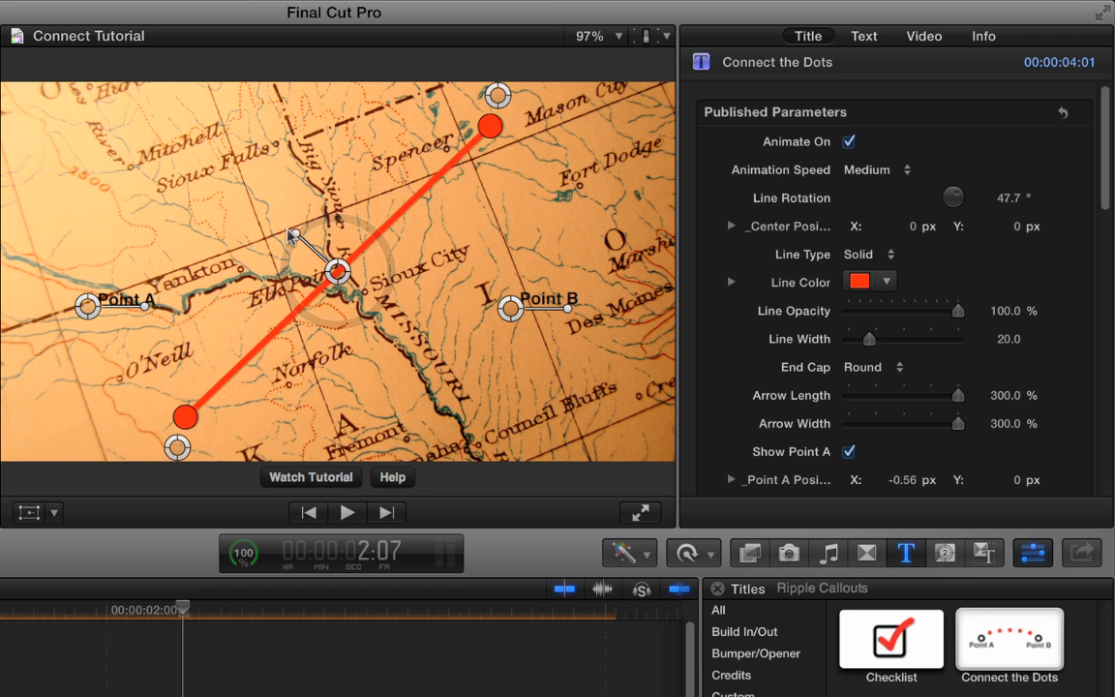
Level the red line, then place Point A near O'Neill, Point B near Sioux Falls, and curve it
left_click_drag(952, 198, 952, 209)
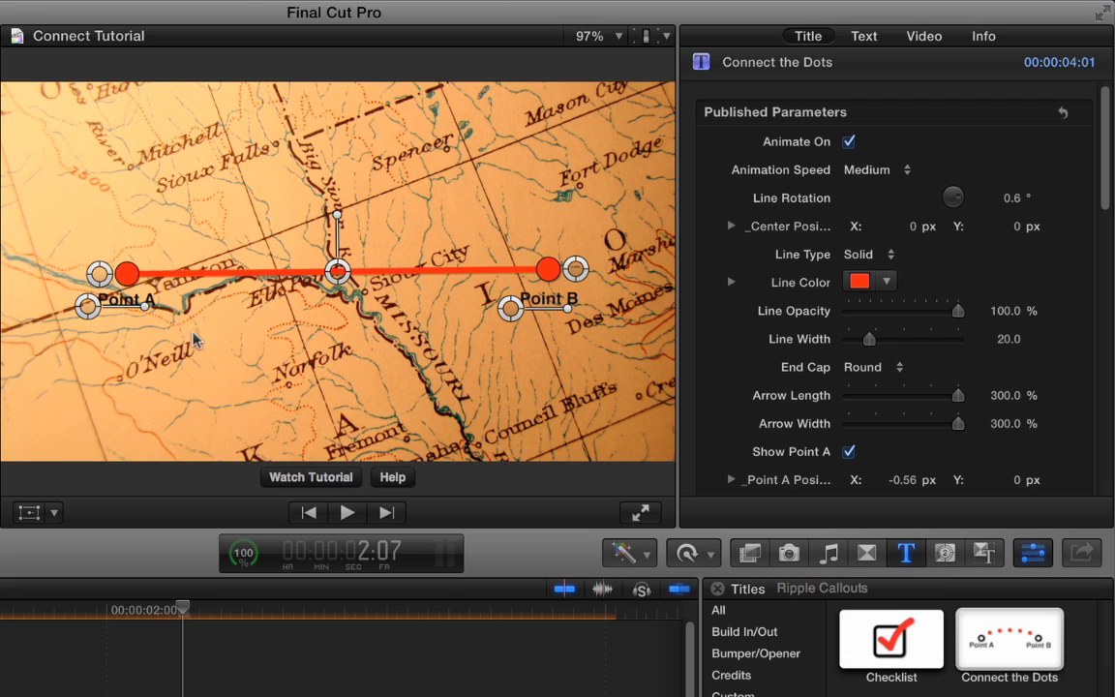
mouse_move(244, 128)
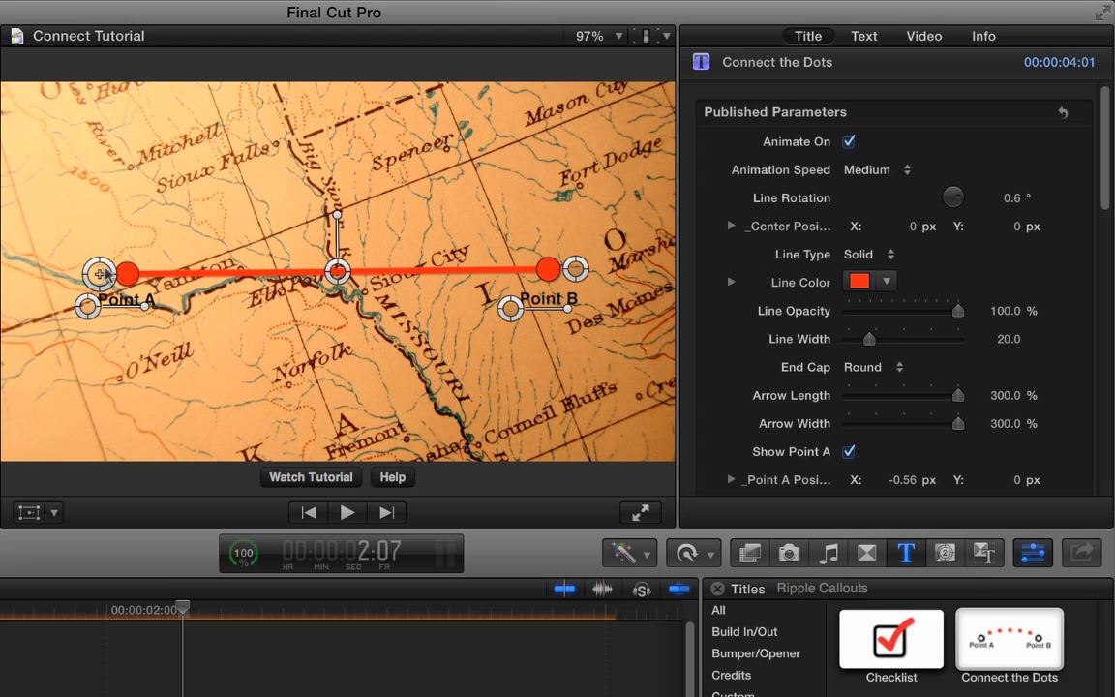
left_click_drag(101, 272, 134, 369)
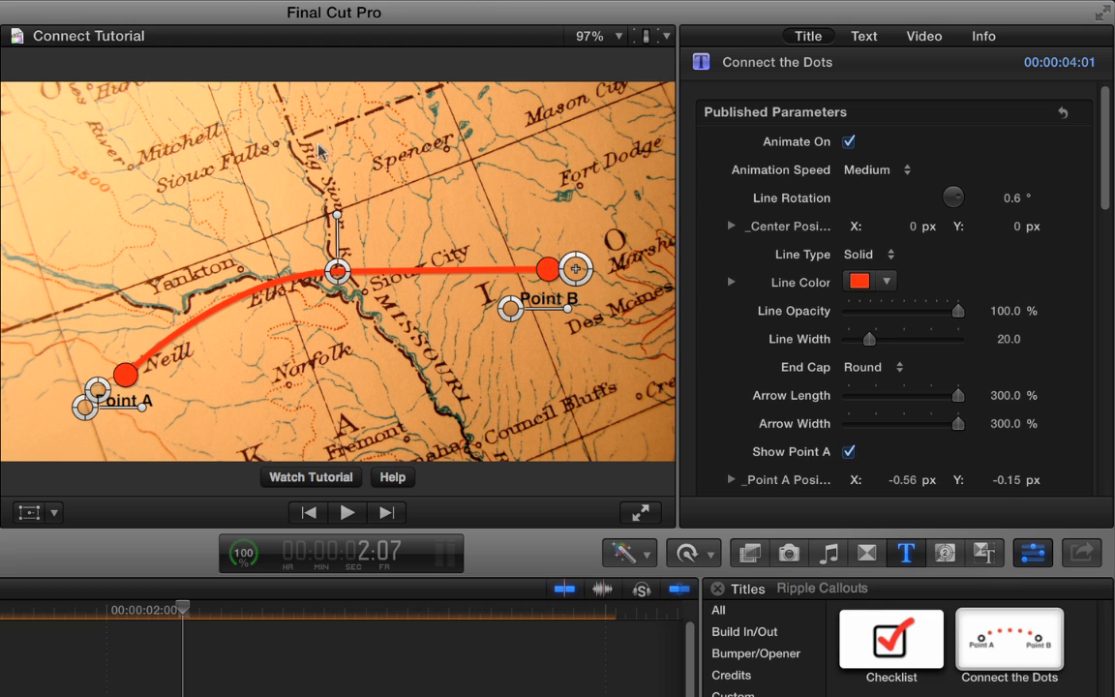
left_click_drag(545, 269, 274, 140)
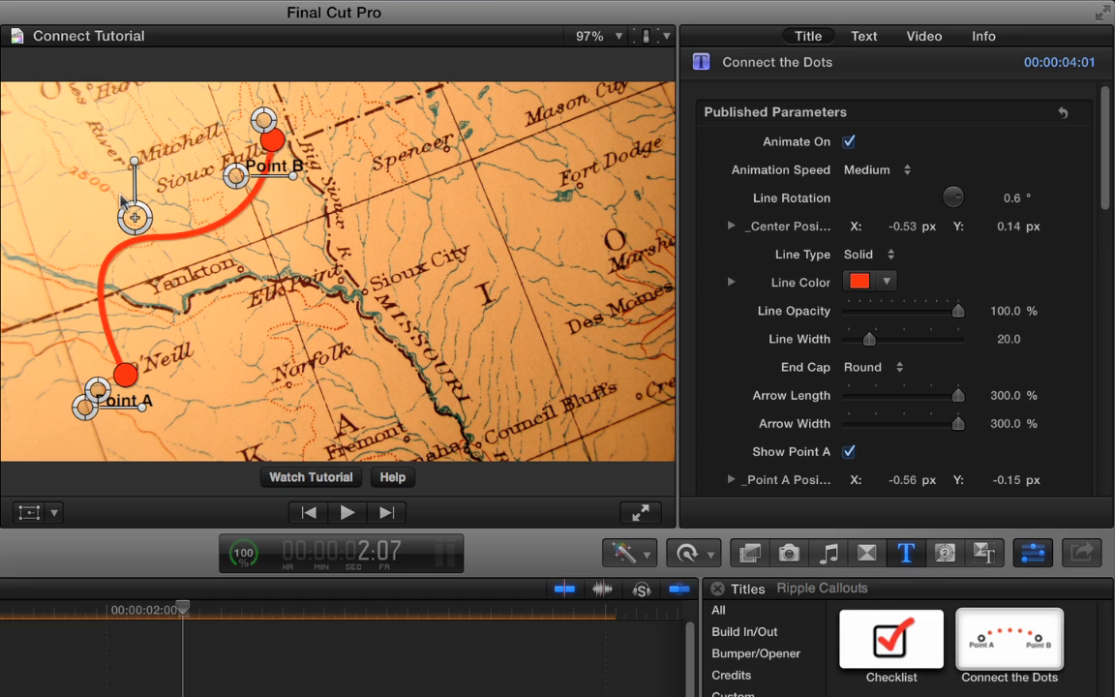
left_click_drag(136, 217, 278, 255)
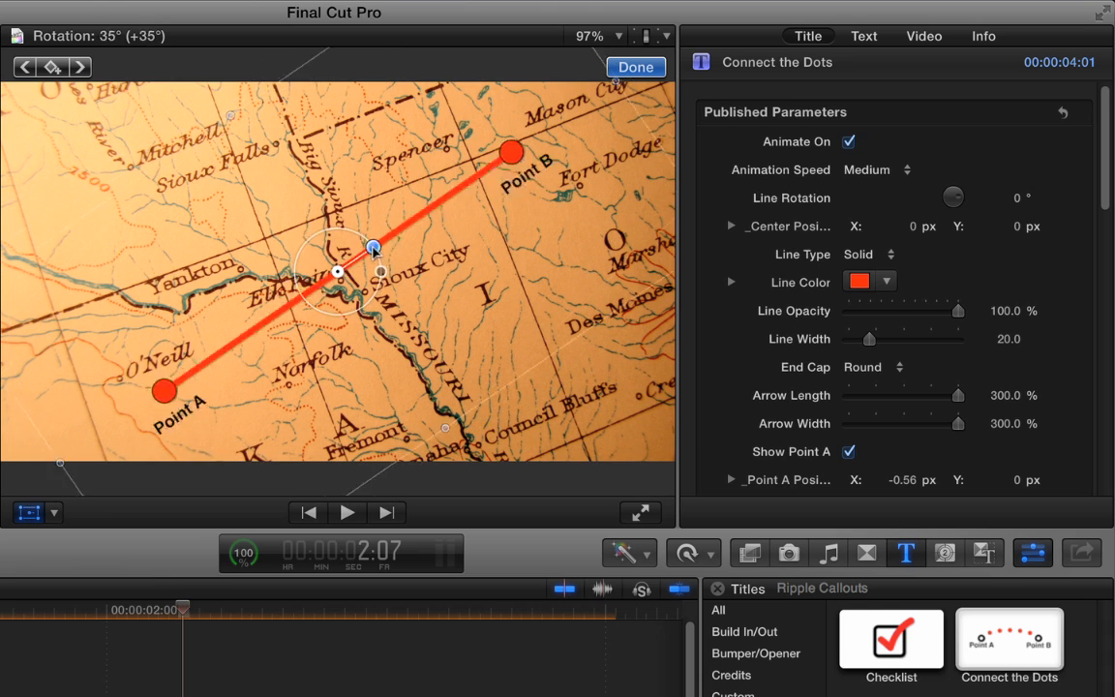
Rotate the Connect the Dots line with the Transform handle until it sits at about 75 degrees
left_click_drag(372, 244, 367, 240)
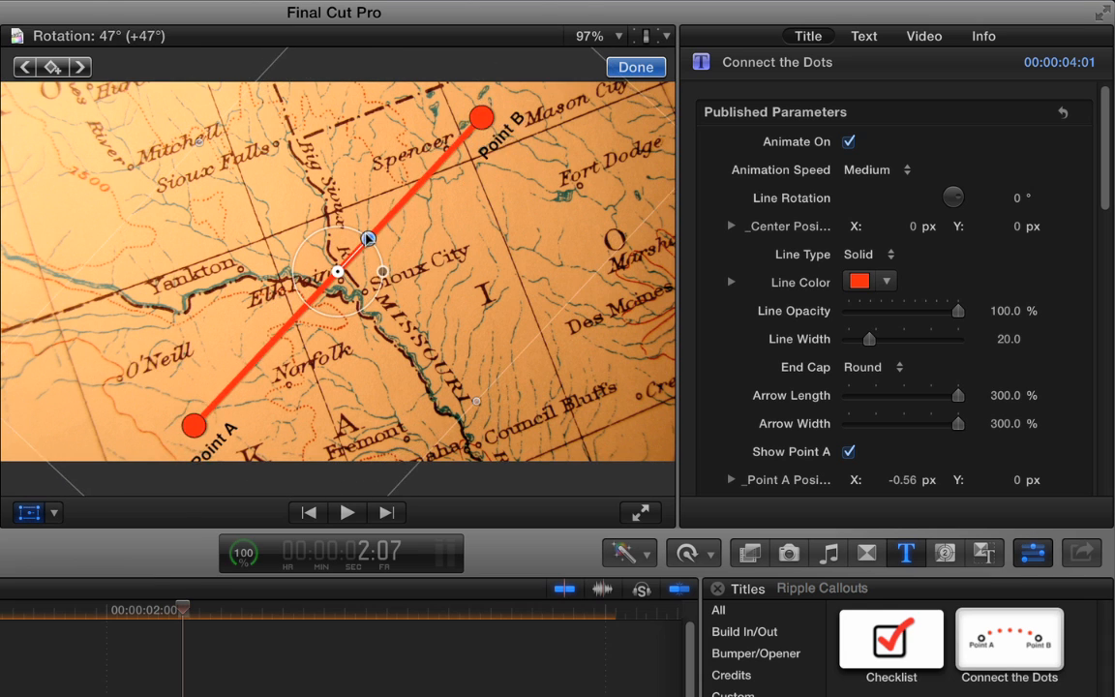
left_click_drag(368, 238, 375, 251)
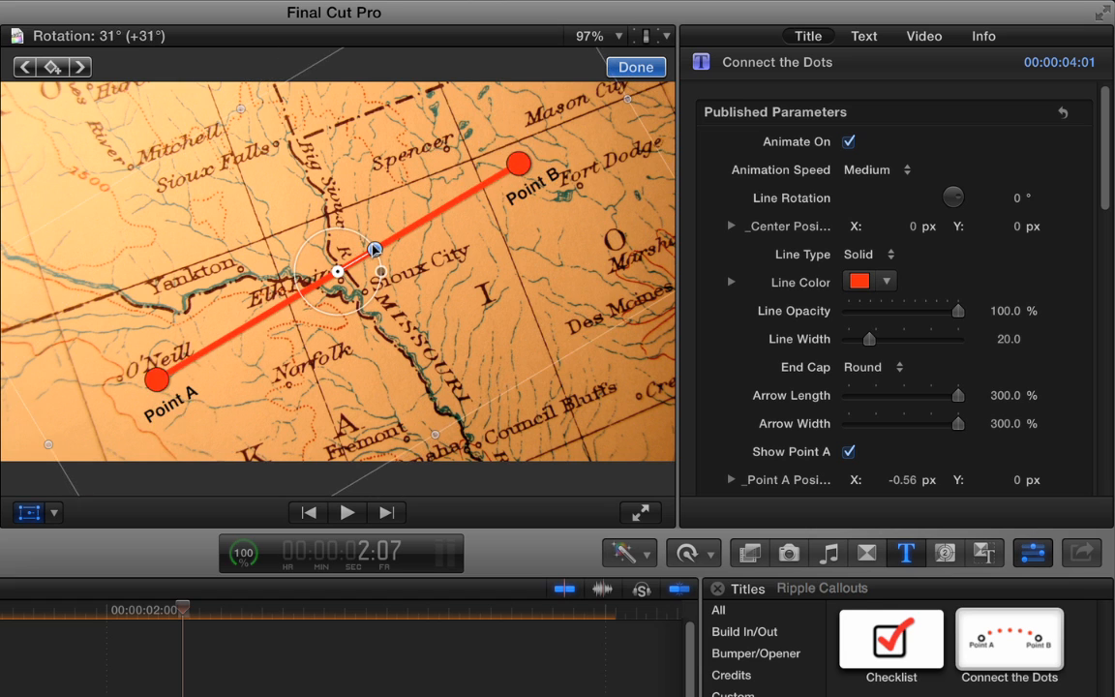
left_click_drag(377, 248, 358, 229)
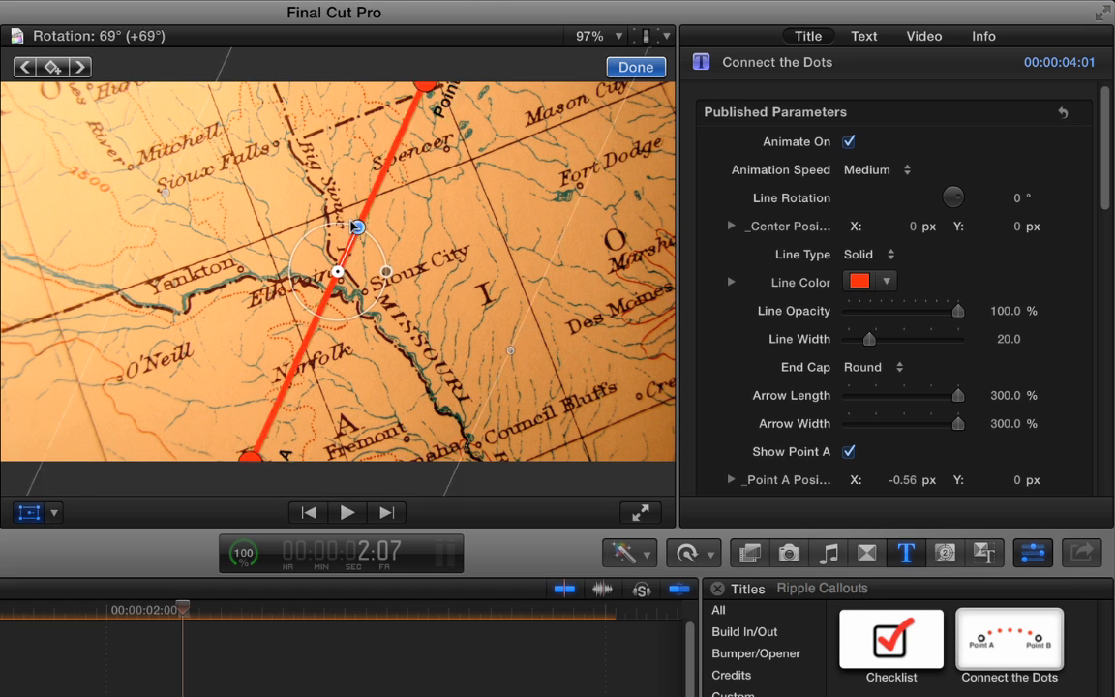
left_click_drag(358, 228, 350, 221)
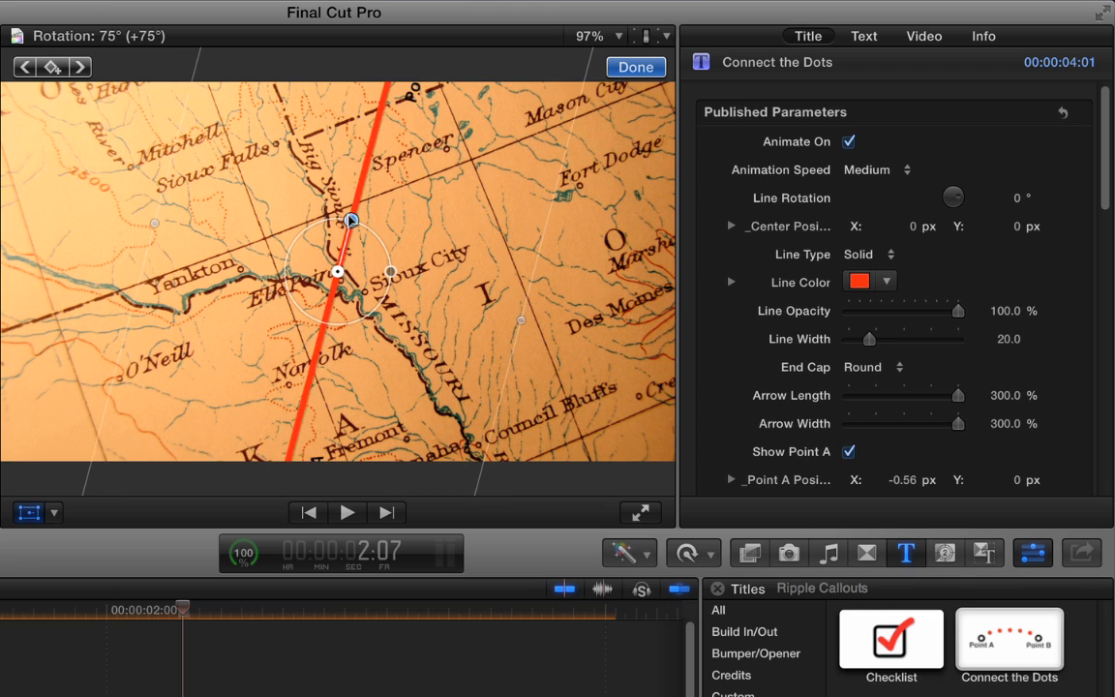
left_click_drag(353, 216, 348, 220)
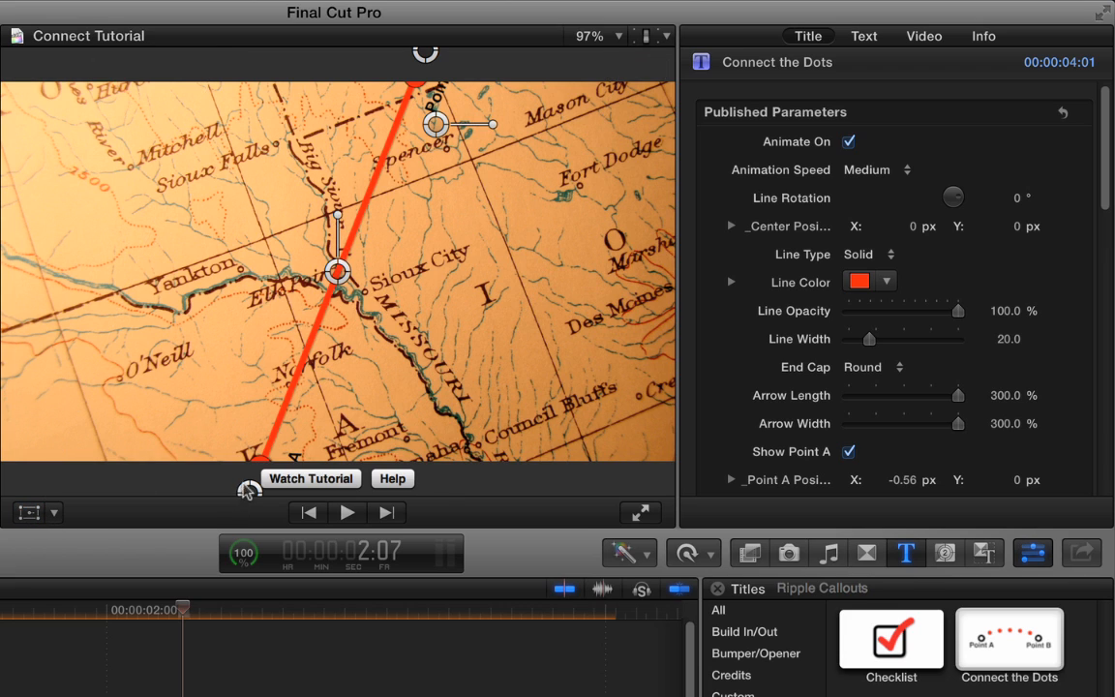
Reduce the Viewer to 50% and pull the line's lower point back inside the frame
left_click(596, 35)
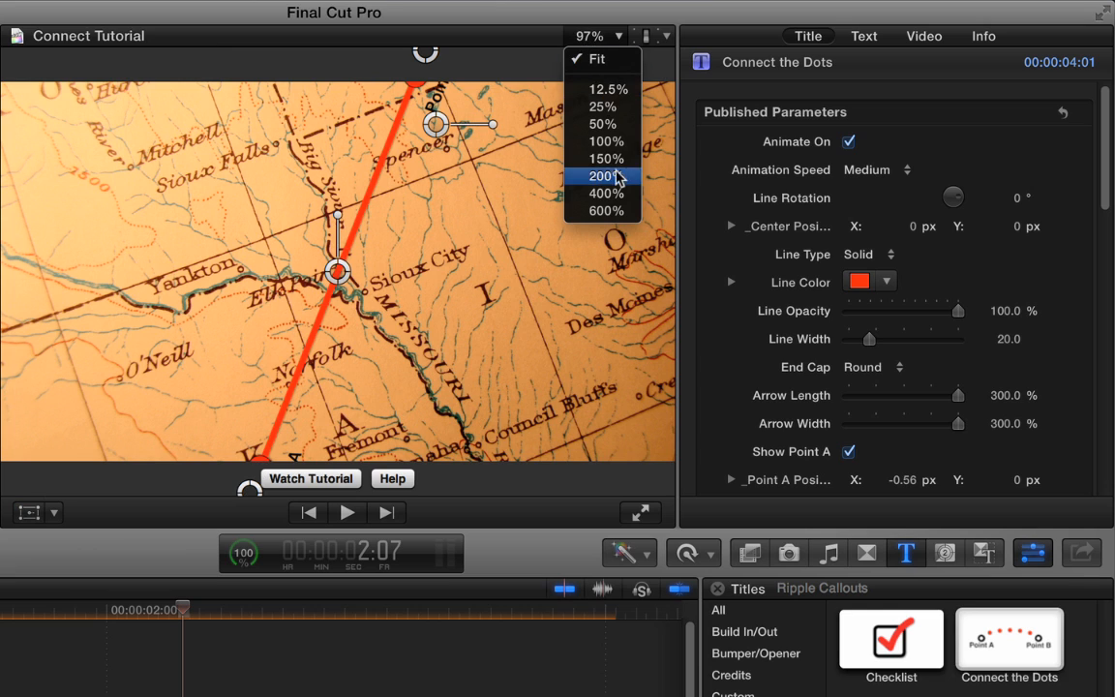
left_click(602, 124)
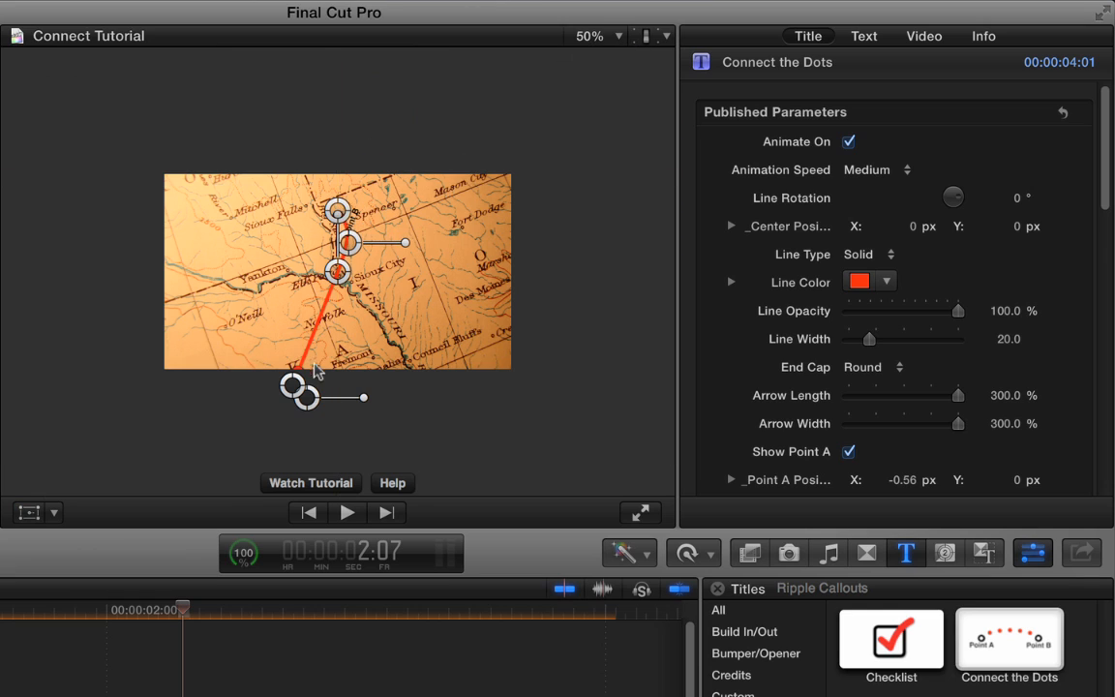
left_click_drag(302, 391, 339, 344)
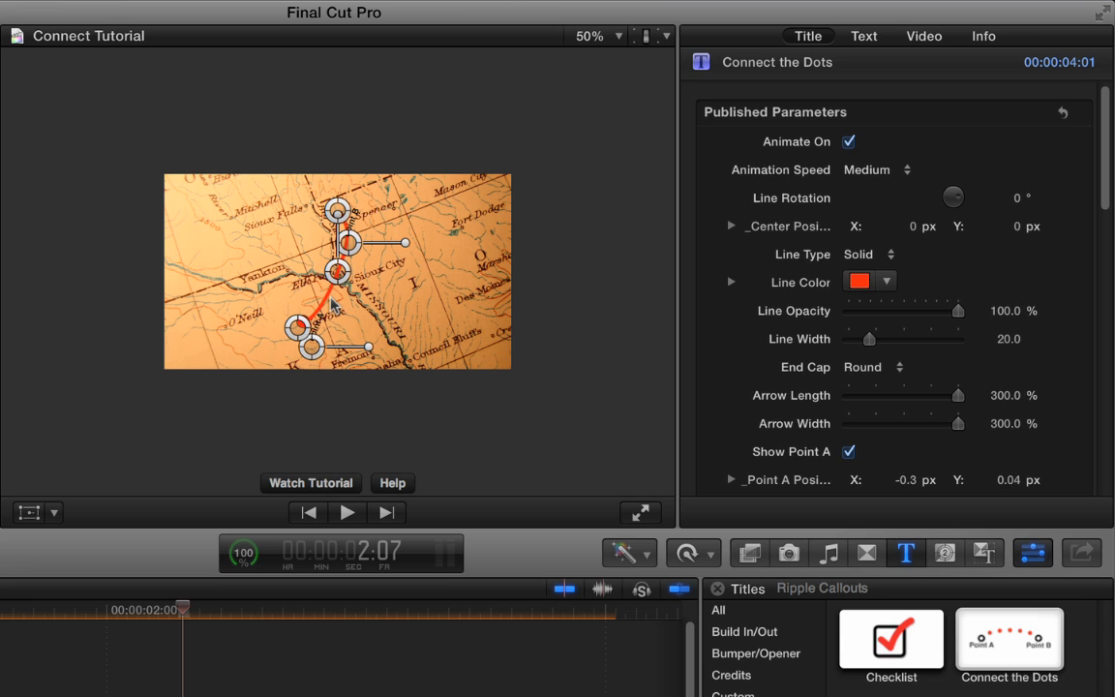
left_click(588, 35)
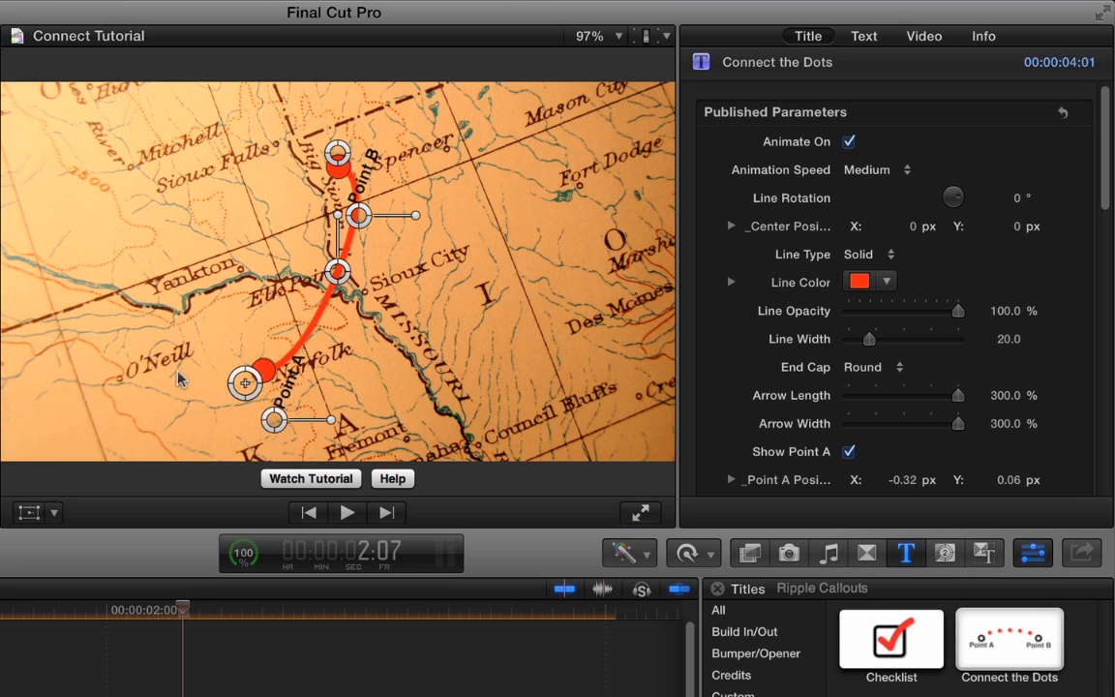
Move Point A west near O'Neill and bend the line into a smooth upward curve
left_click_drag(246, 384, 126, 377)
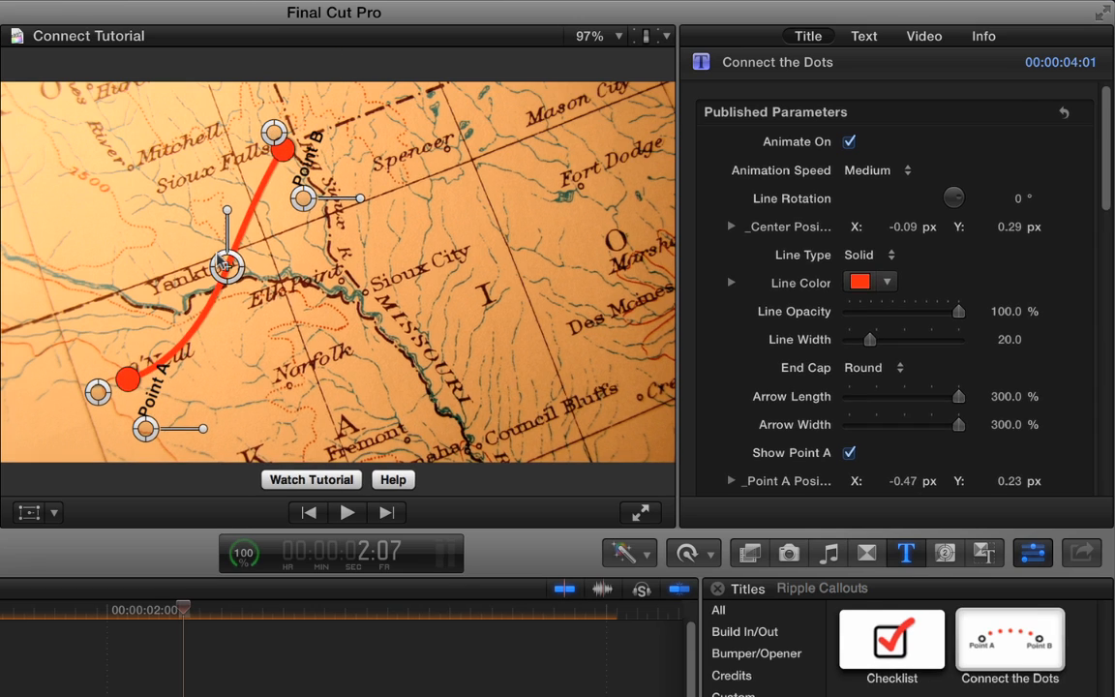
left_click_drag(229, 267, 198, 242)
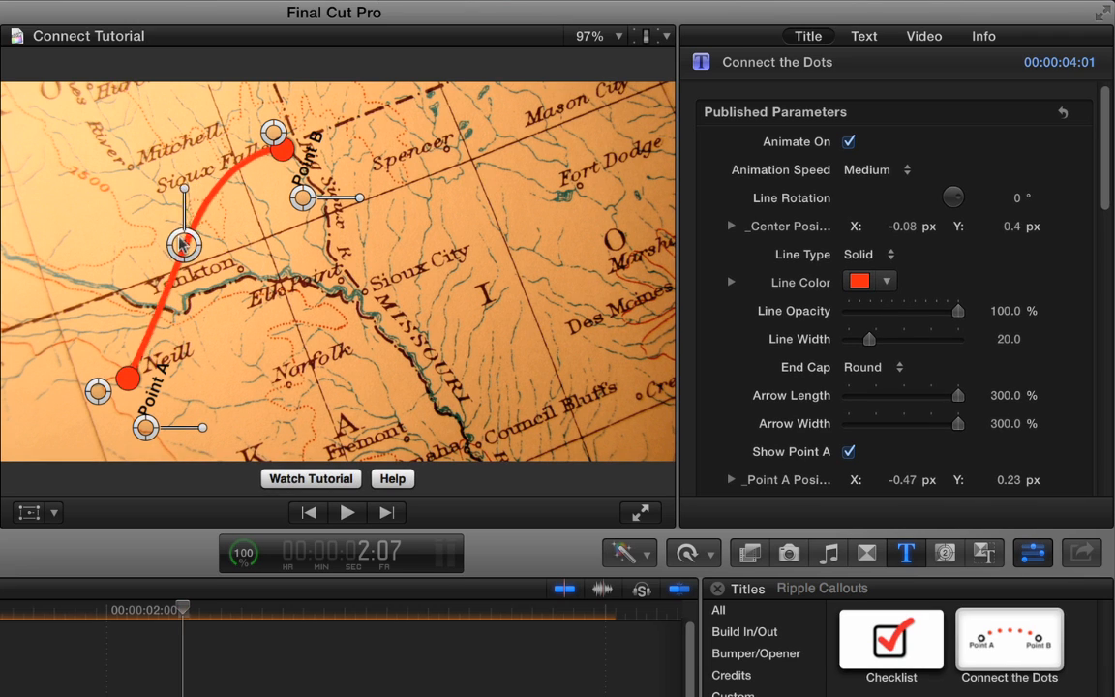
left_click_drag(184, 244, 170, 256)
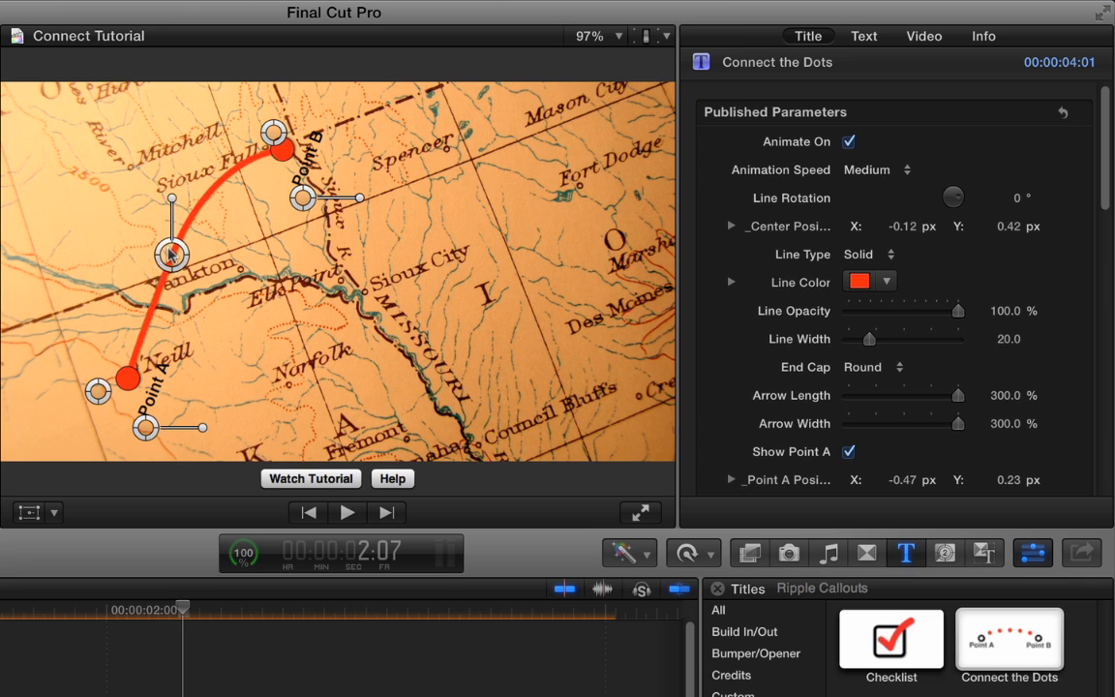
left_click_drag(170, 255, 140, 256)
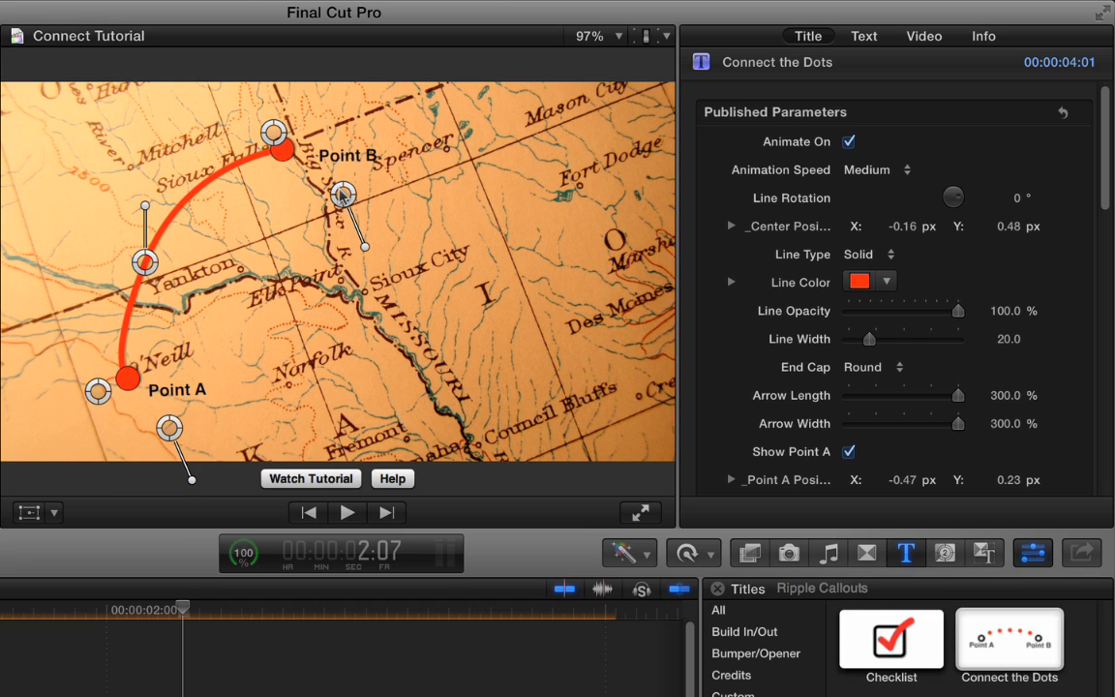
Hide the Point B text label in the Title inspector
scroll("down", 3)
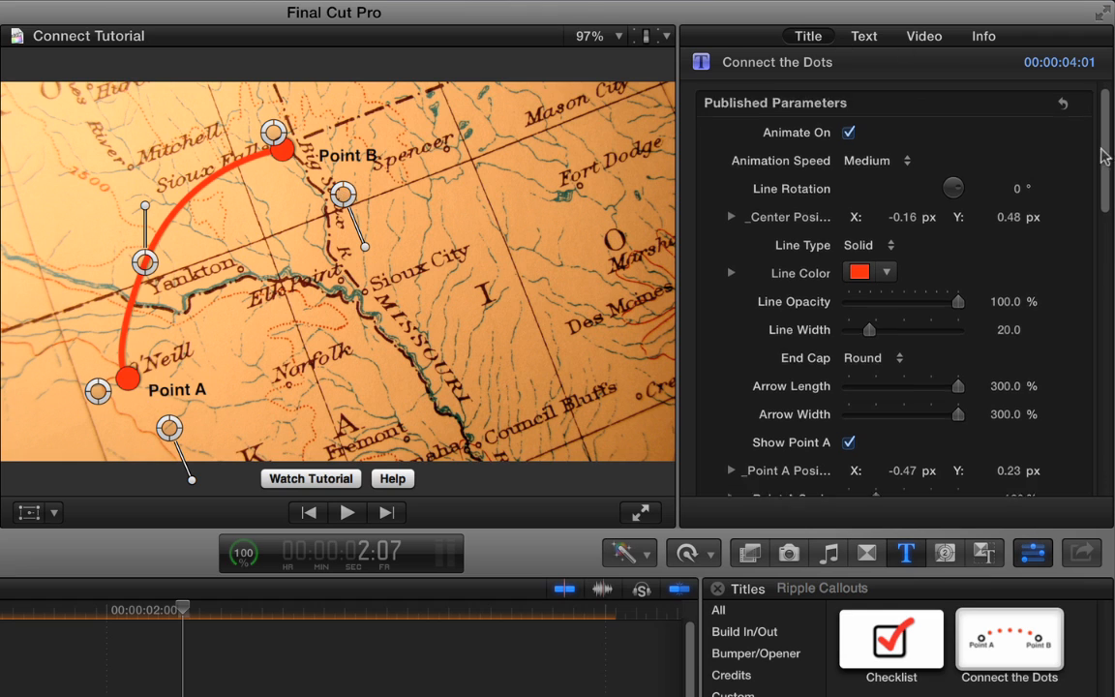
scroll("down", 3)
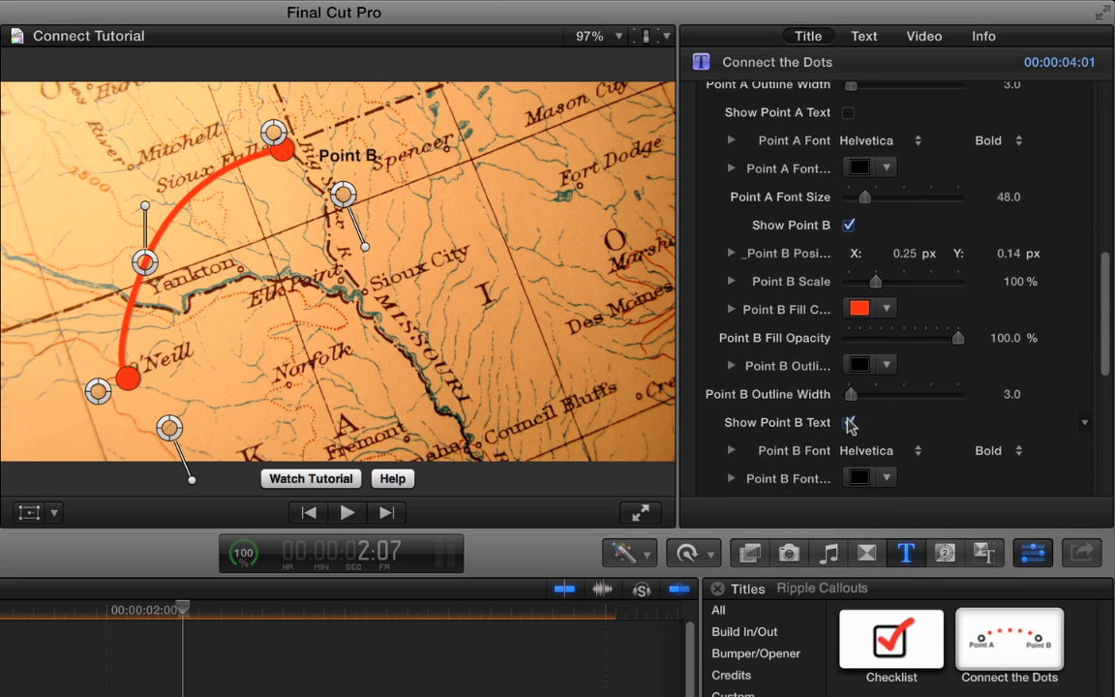
left_click(848, 422)
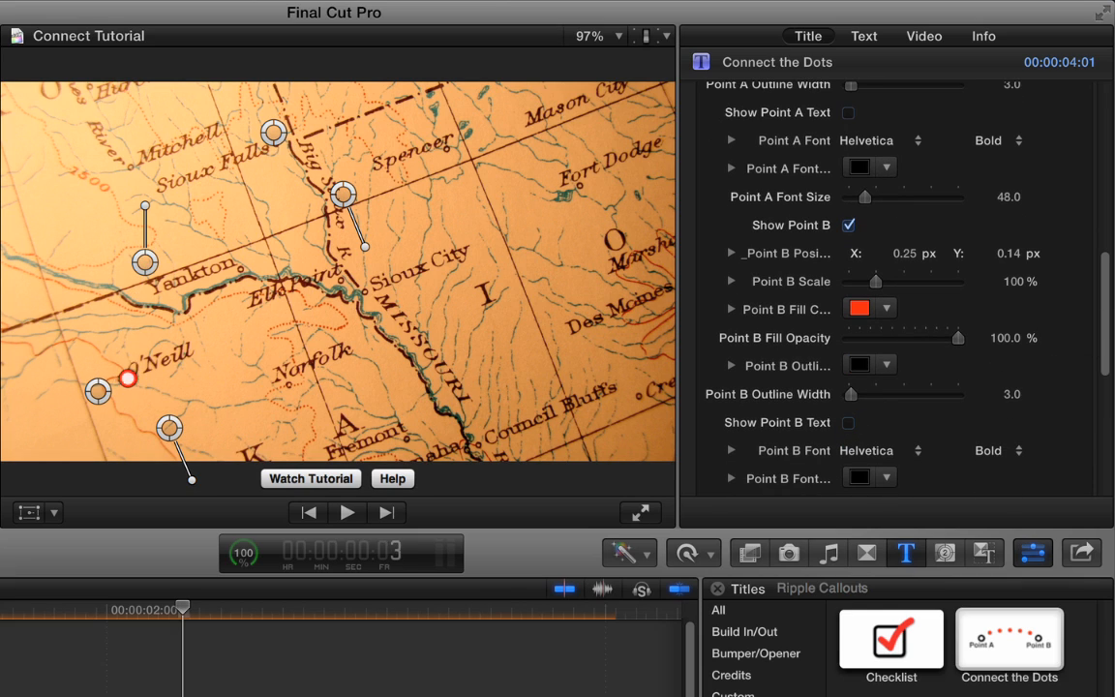
left_click(346, 511)
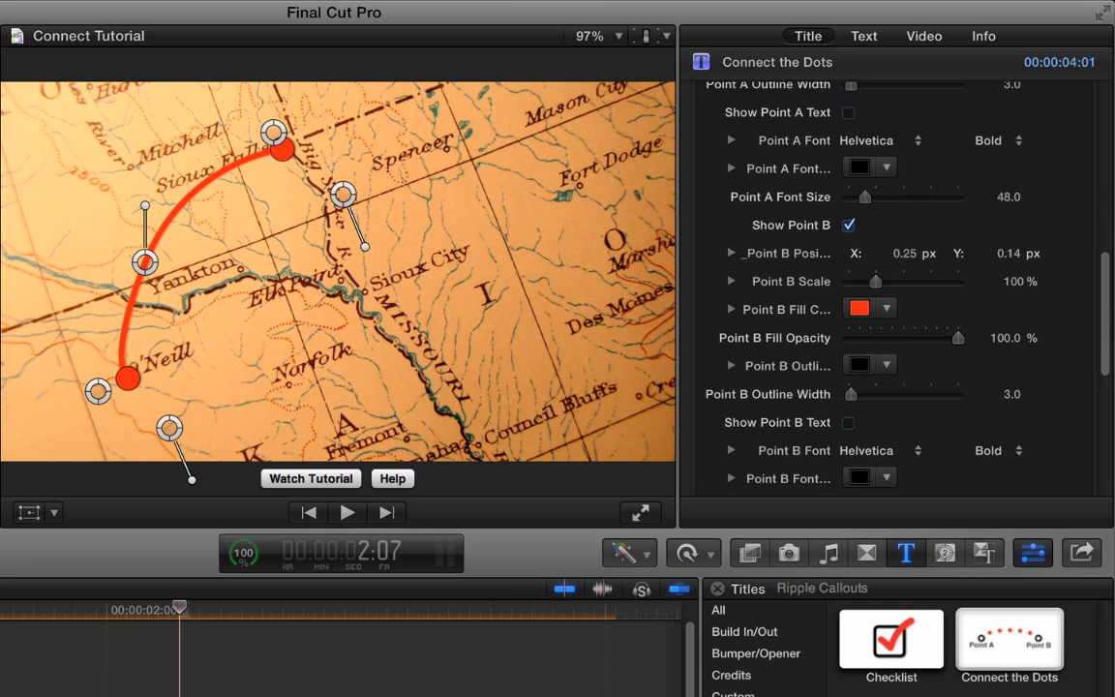
mouse_move(178, 211)
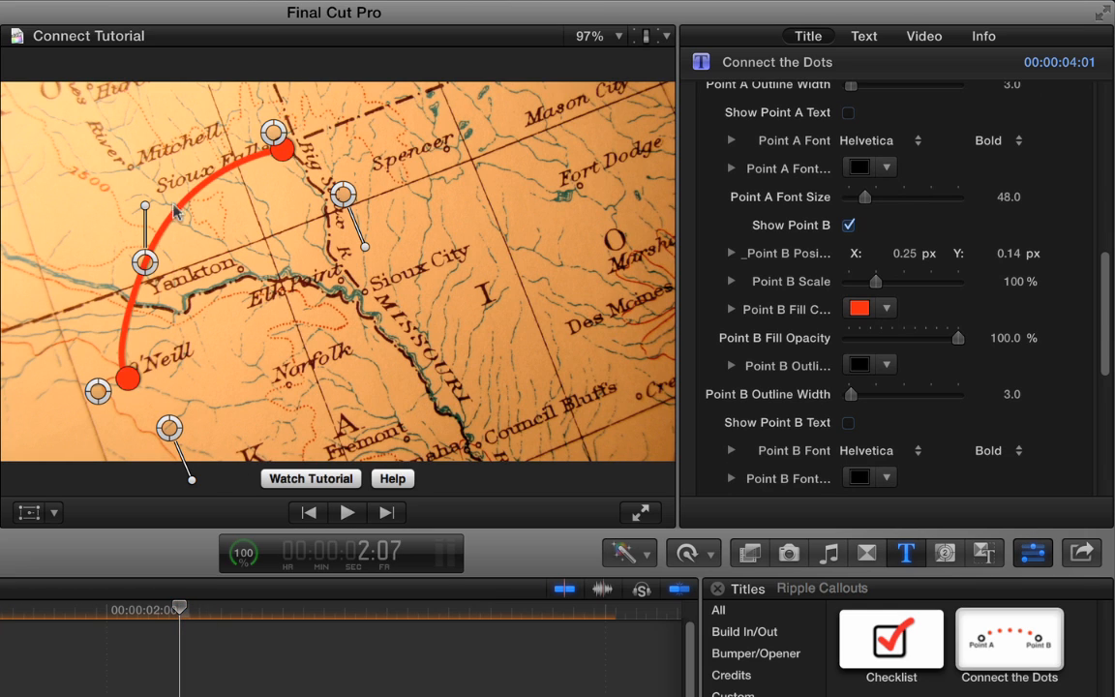
scroll("down", 3)
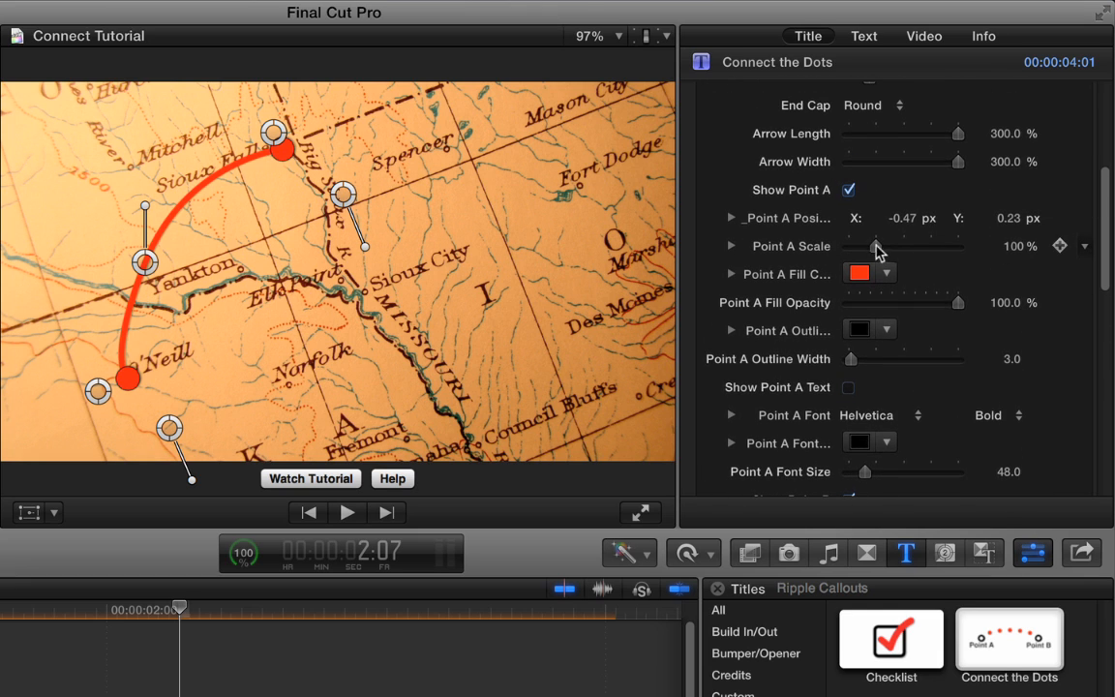
Enlarge the Point A dot with a thicker outline and make Point B's fill yellow
left_click_drag(875, 246, 891, 246)
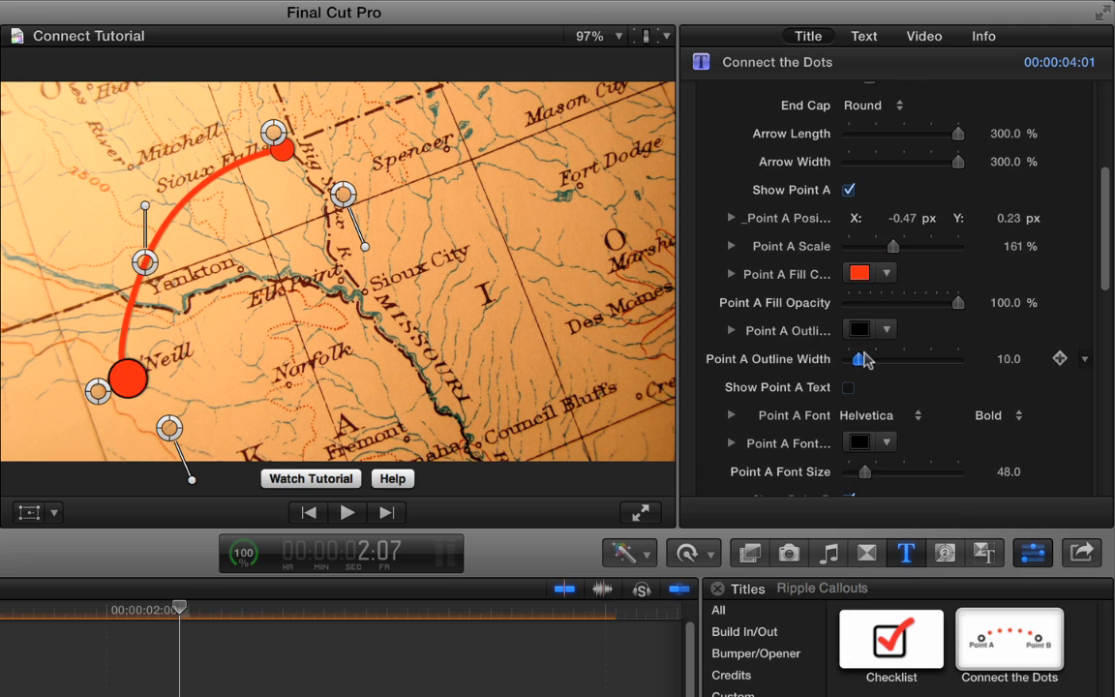
left_click_drag(858, 358, 864, 358)
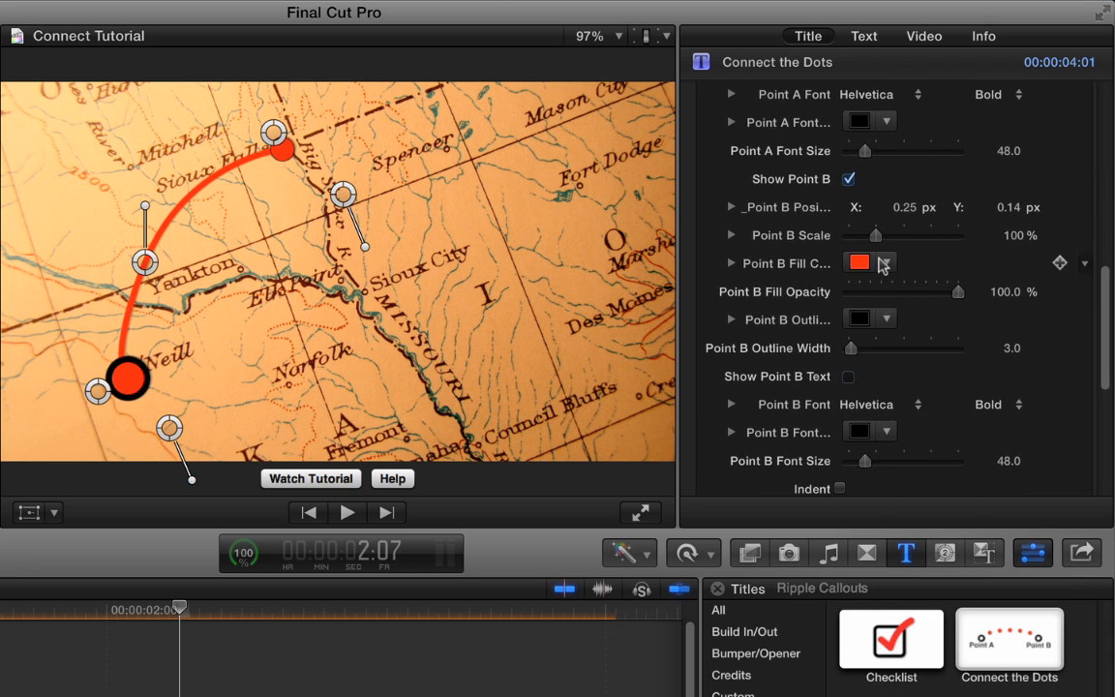
left_click(859, 261)
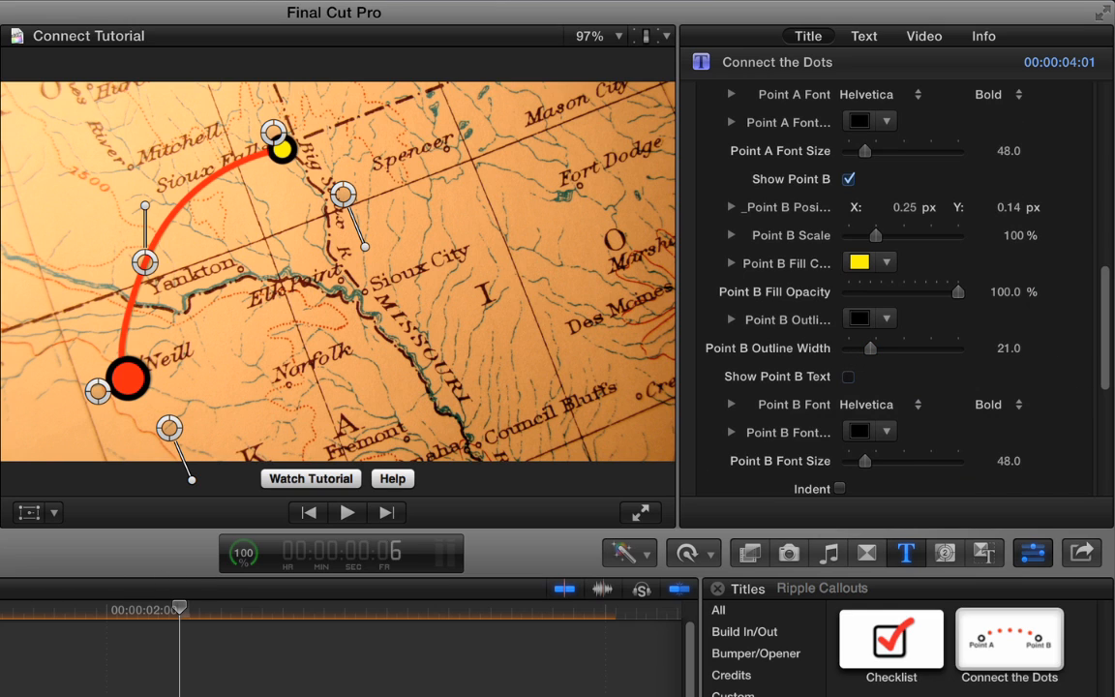
left_click(347, 511)
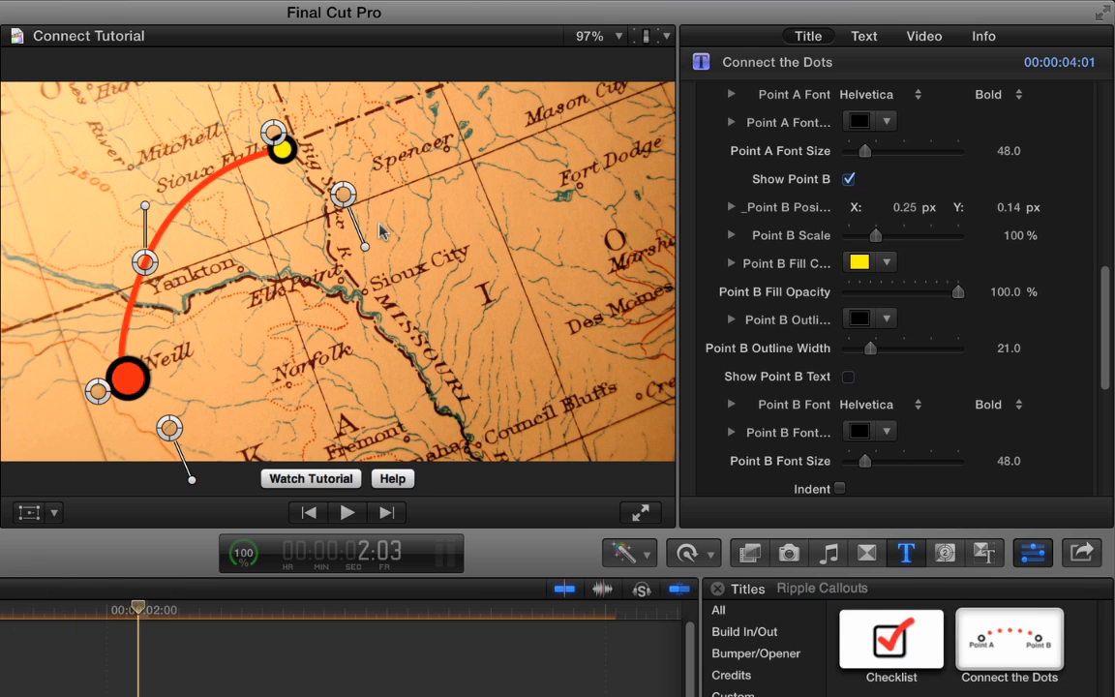
mouse_move(441, 157)
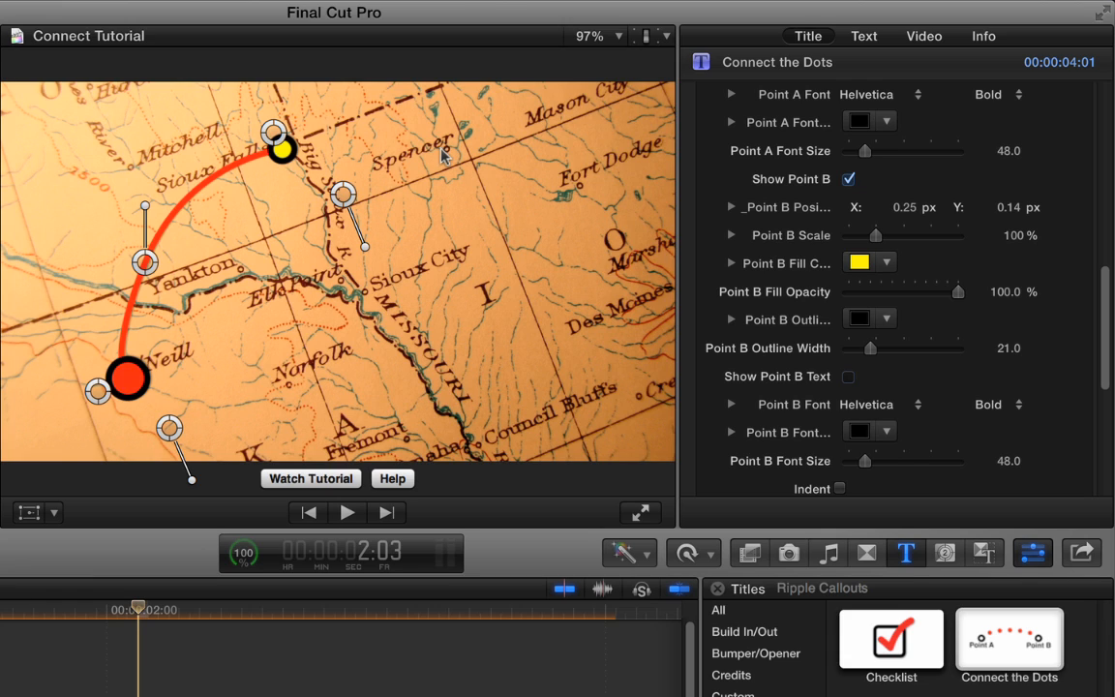
mouse_move(186, 223)
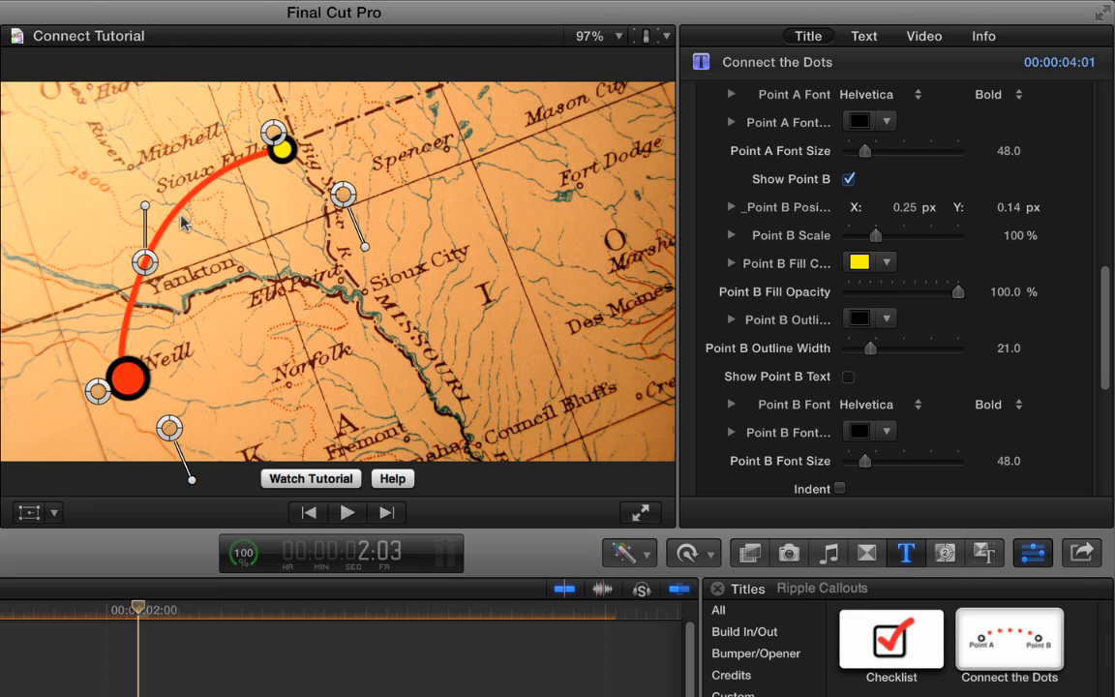
mouse_move(146, 262)
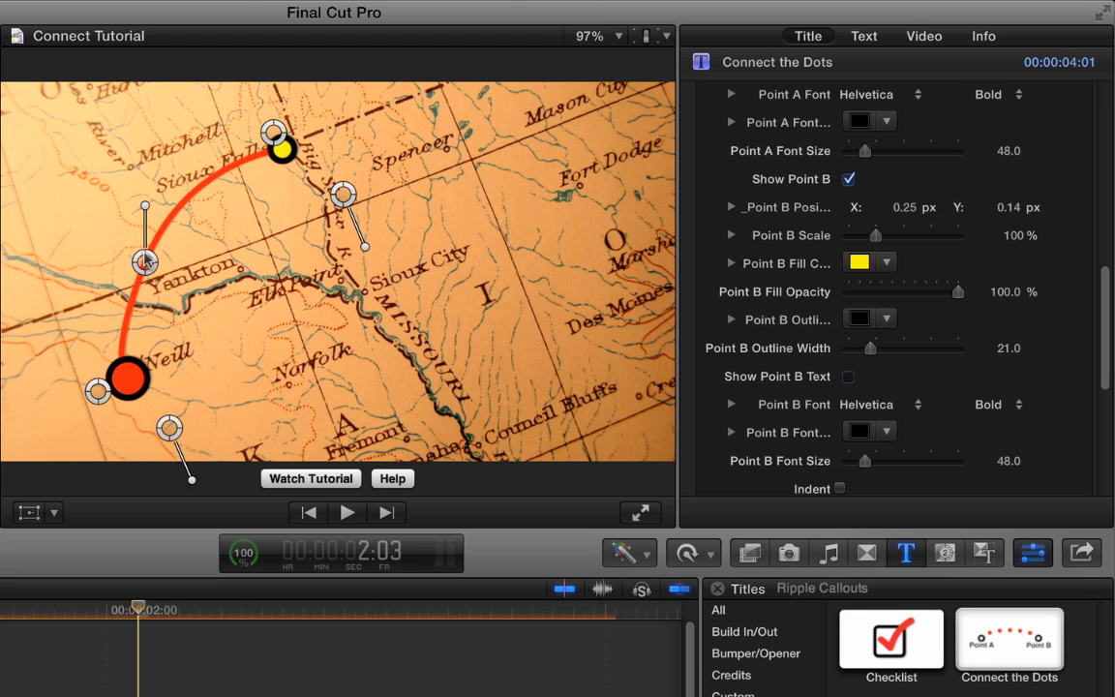
mouse_move(178, 259)
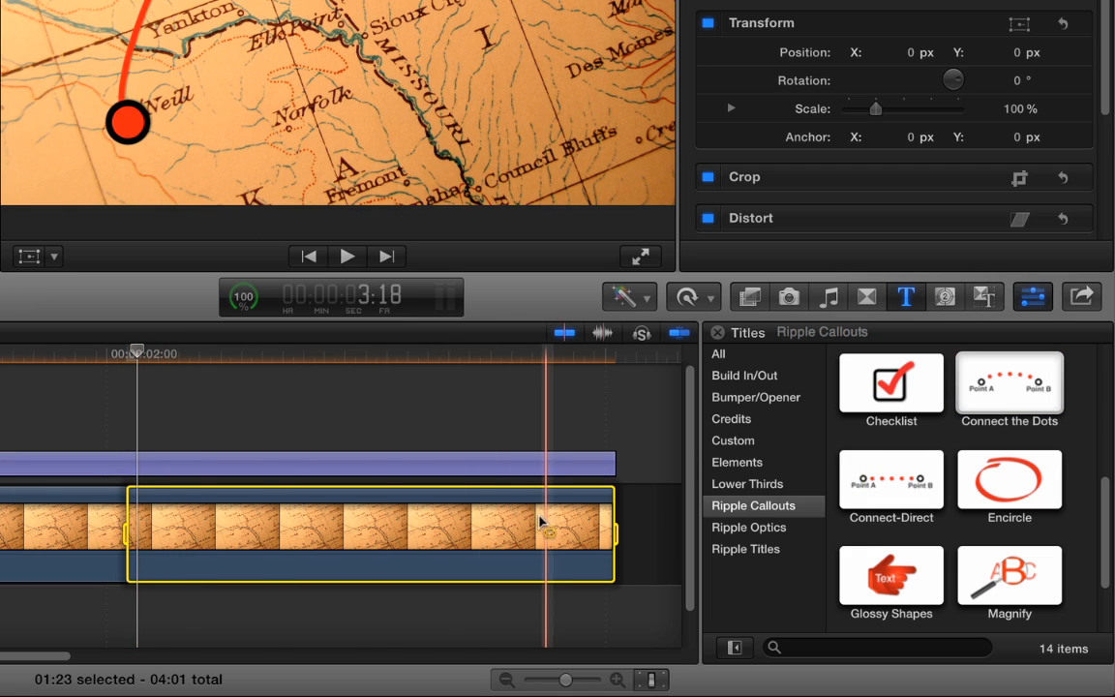
Attach the Connect-Direct title above the map clip, preview its red line, and select the title
left_click(891, 480)
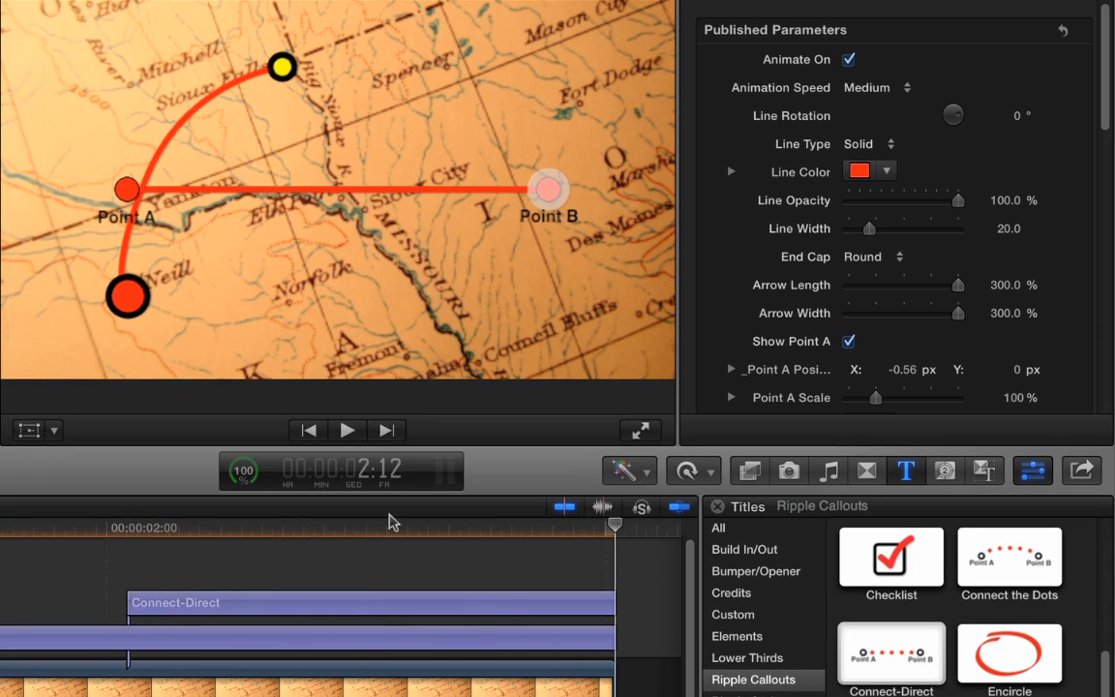
left_click(344, 430)
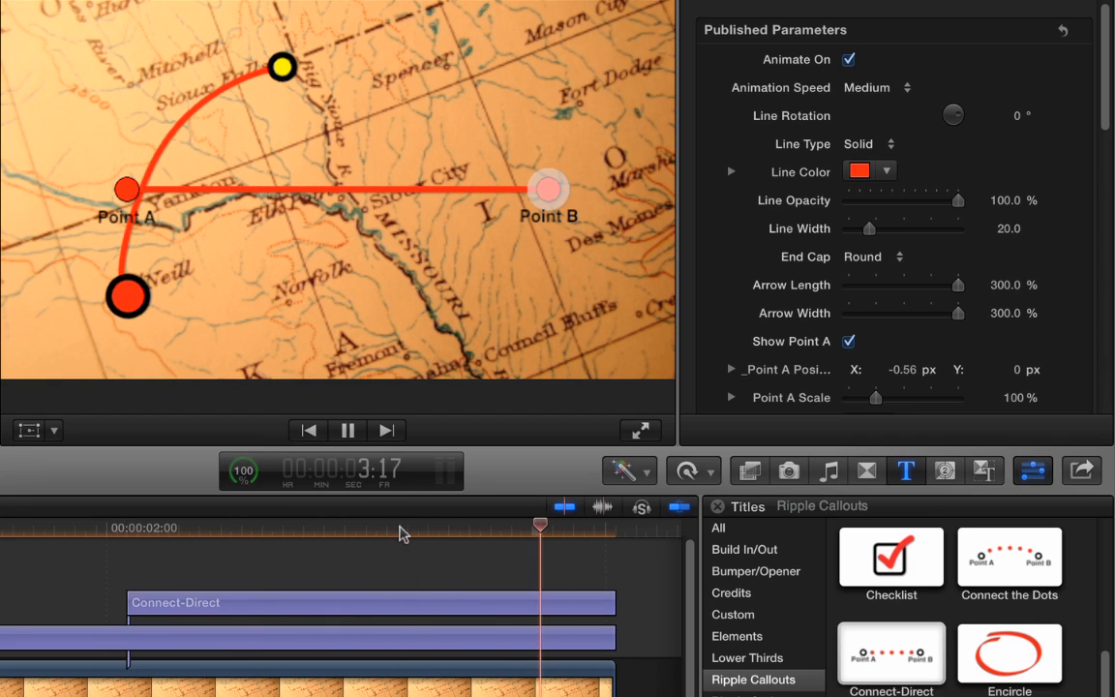
left_click(368, 602)
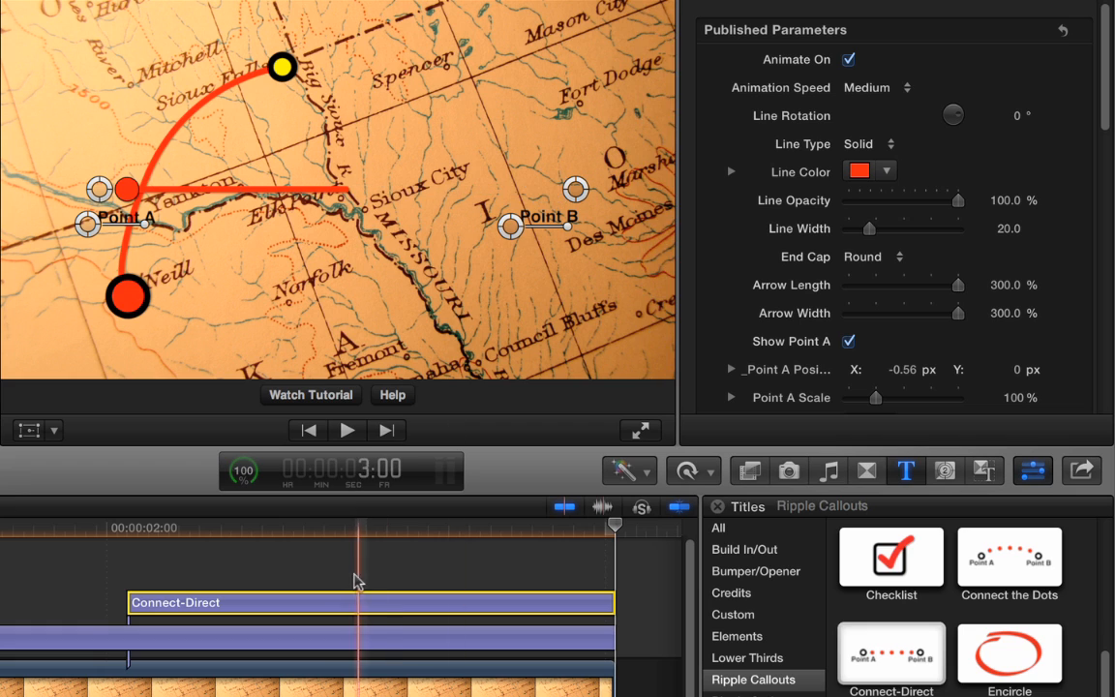
Set the Connect-Direct line's Animation Speed to Fast
left_click(875, 87)
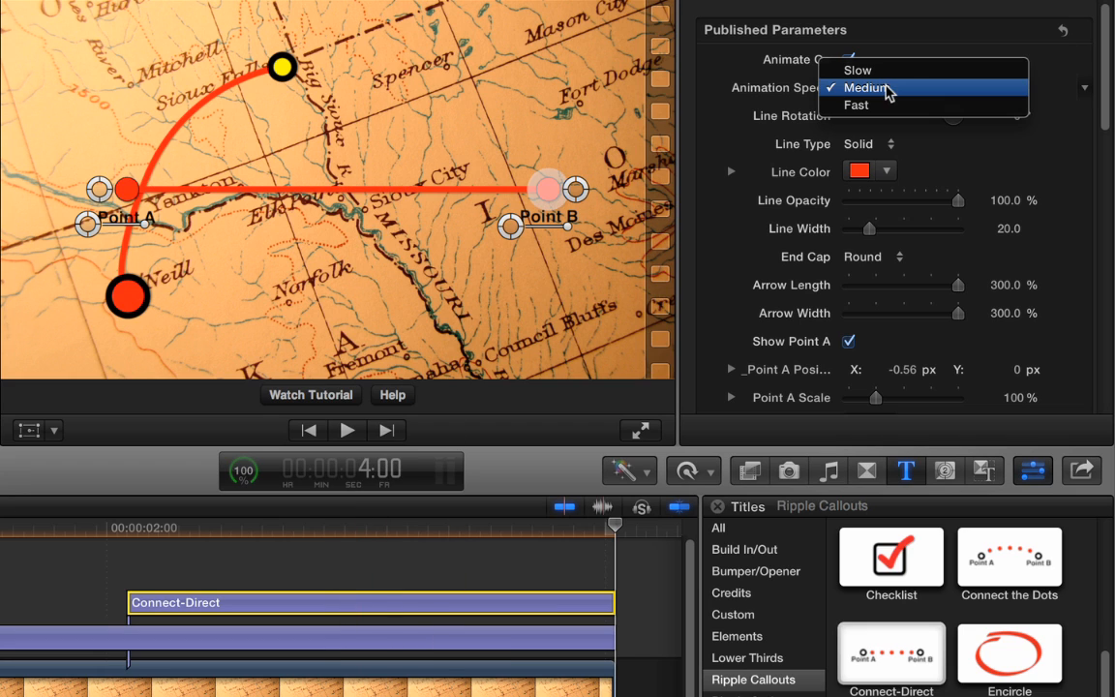
left_click(855, 104)
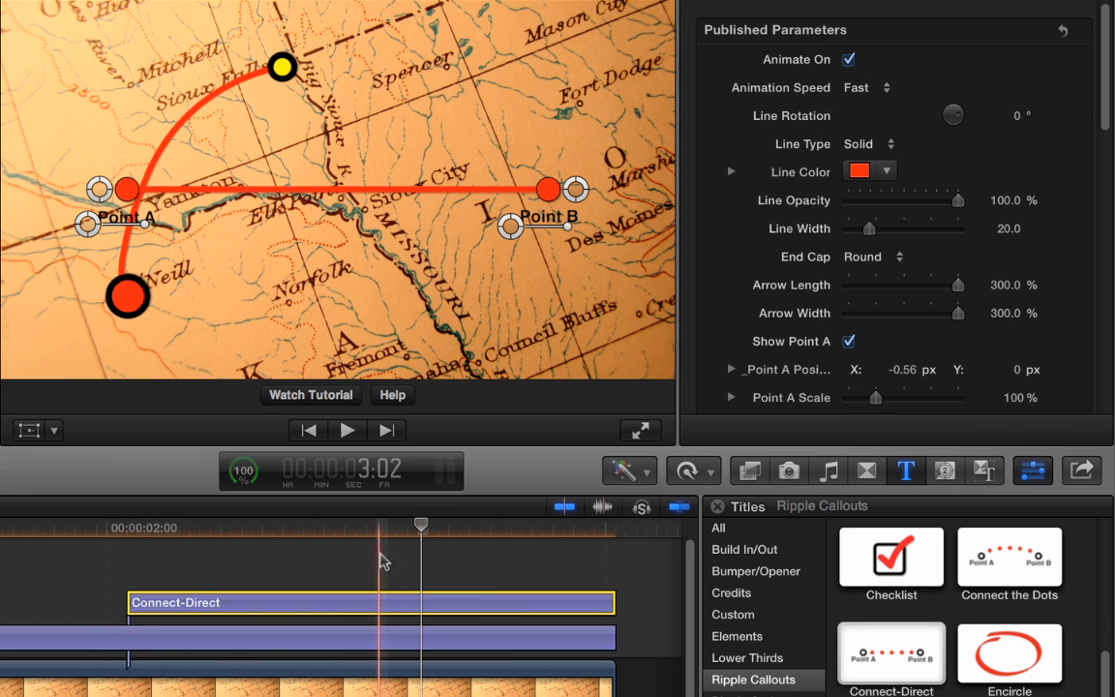
Place Point A beside the yellow dot and Point B near Mason City
left_click_drag(128, 190, 223, 81)
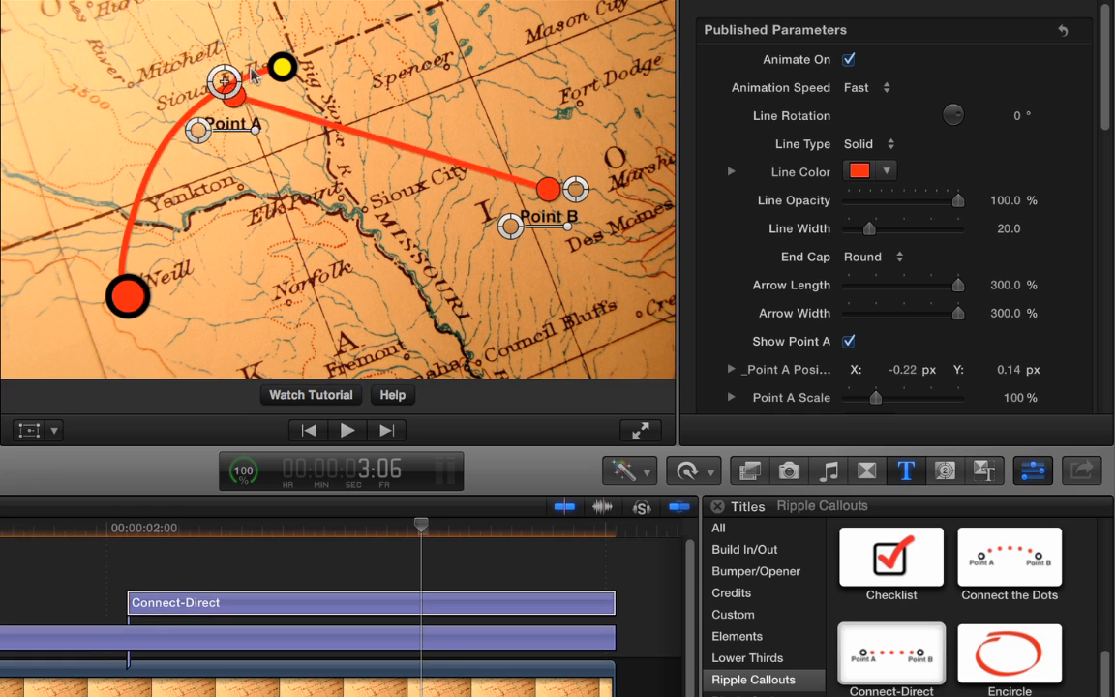
left_click_drag(281, 67, 282, 67)
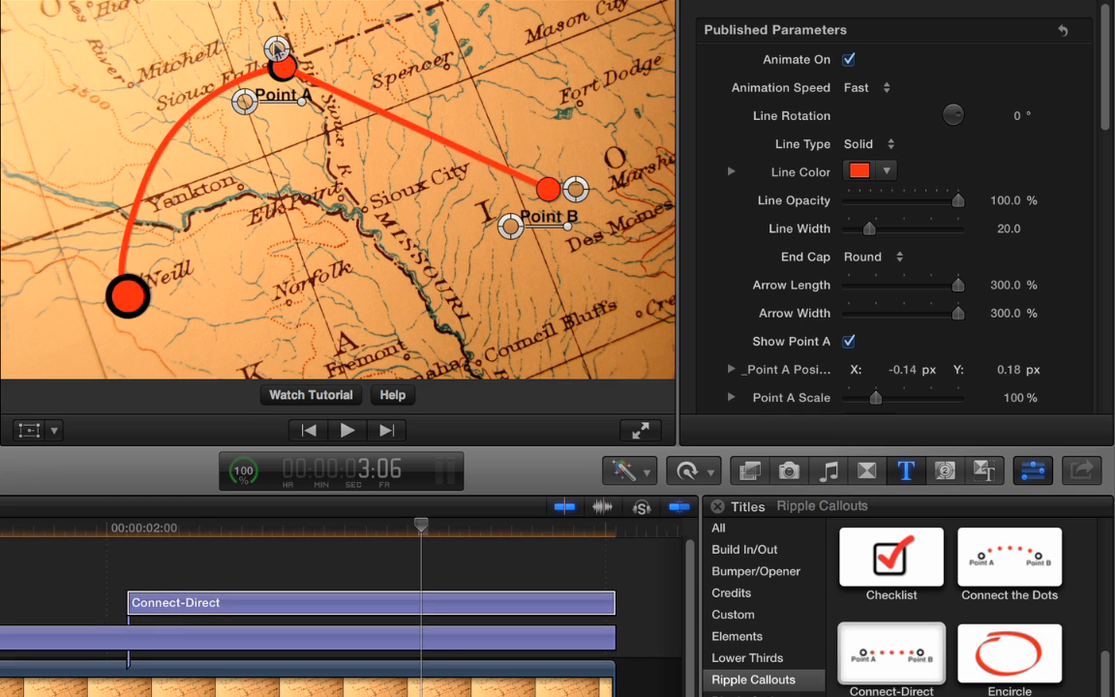
left_click_drag(546, 190, 446, 87)
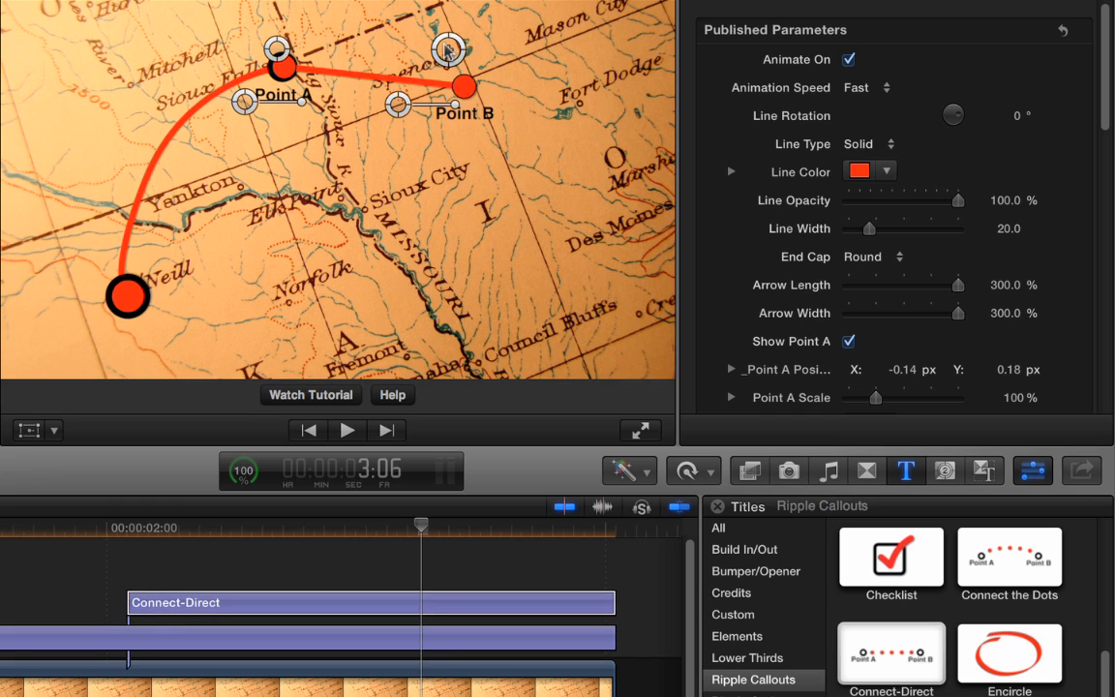
left_click_drag(442, 87, 449, 74)
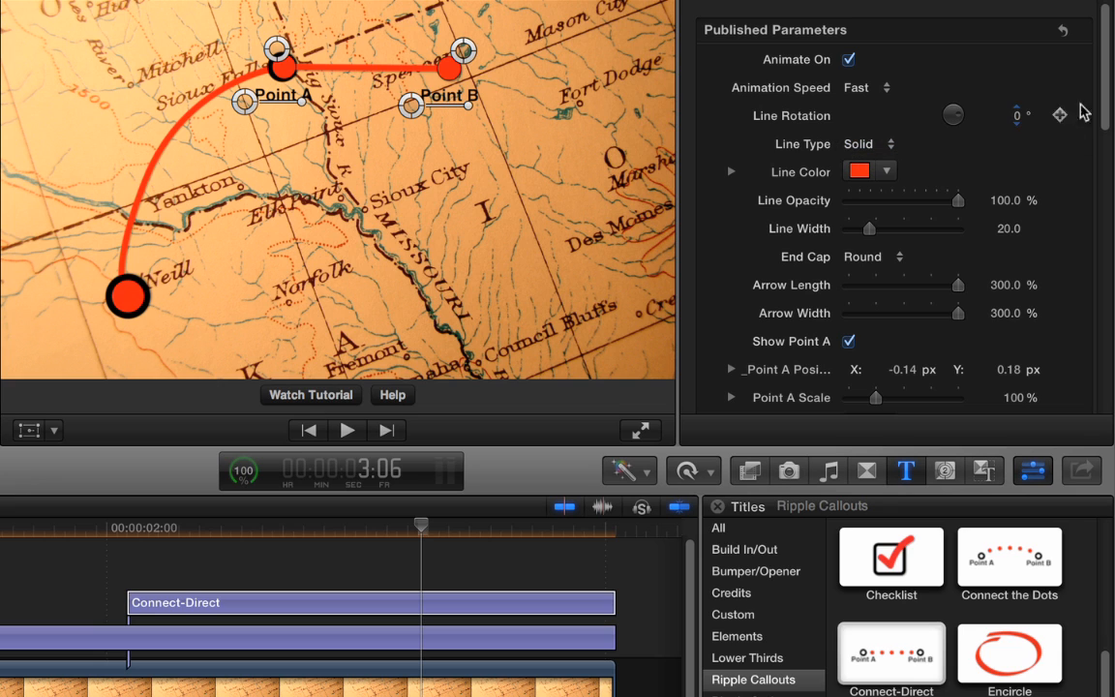
Uncheck Show Point A so the straight line starts at the yellow dot
scroll("down", 3)
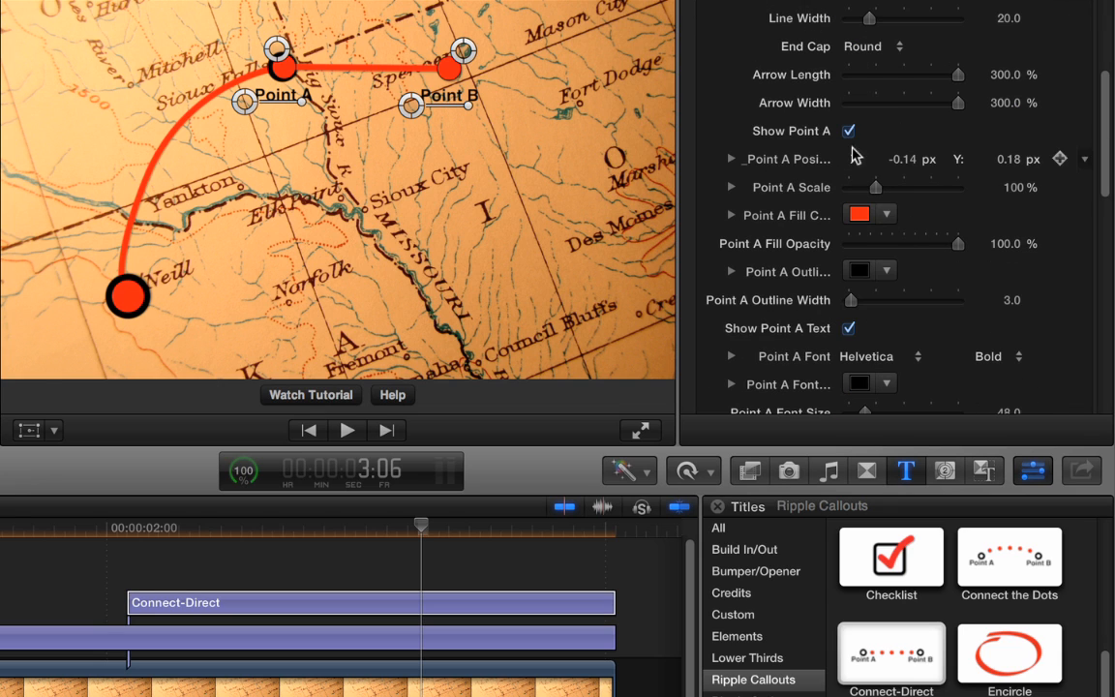
left_click(848, 132)
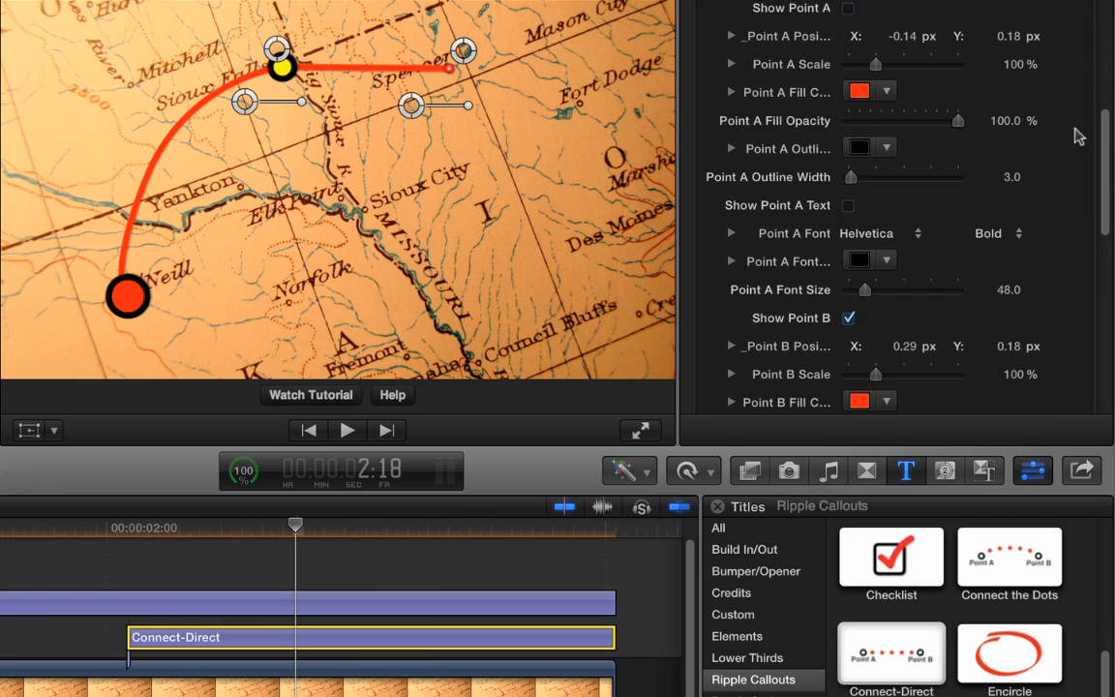
scroll("down", 3)
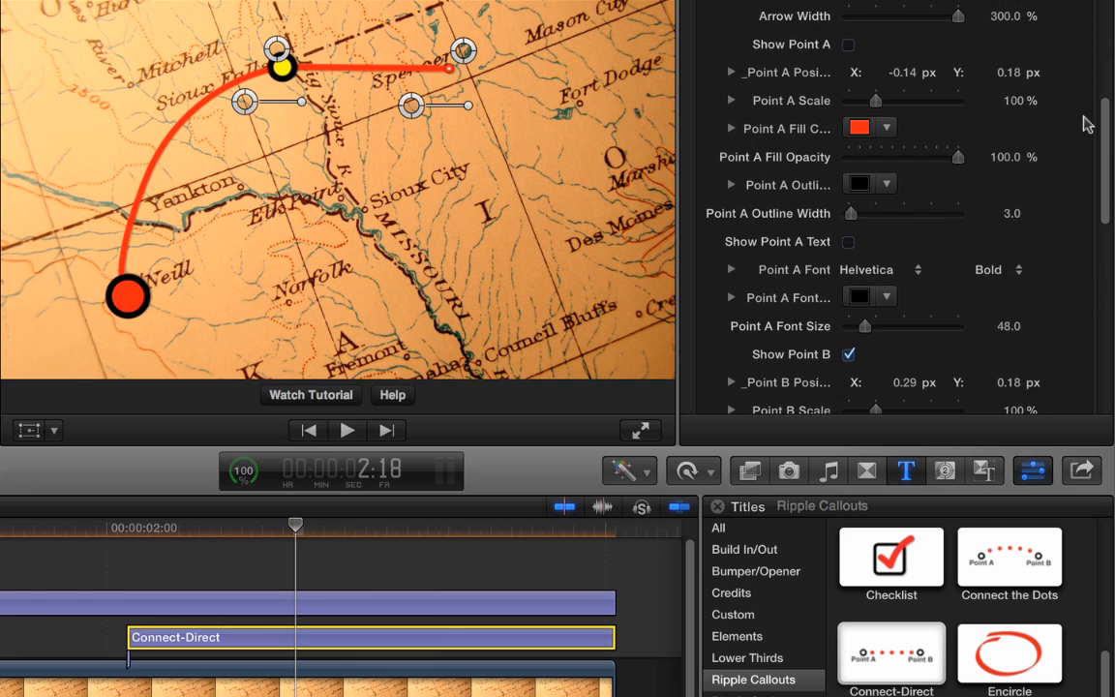
scroll("down", 3)
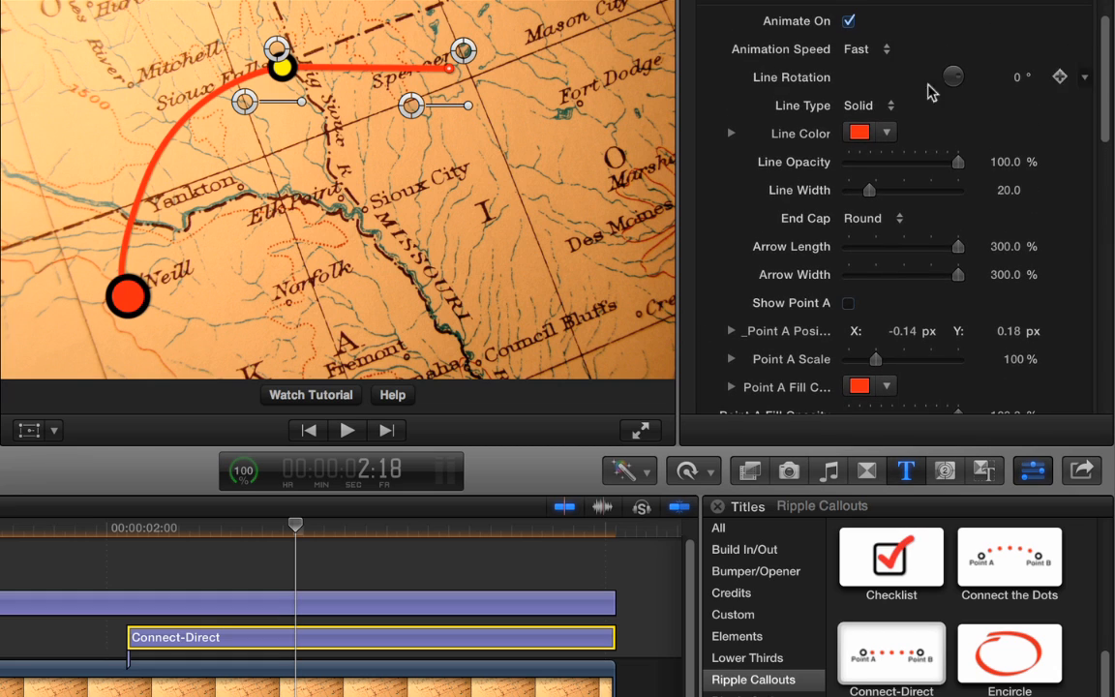
Make the connector a white dotted line, then scrub the timeline to preview both lines animating
left_click(868, 105)
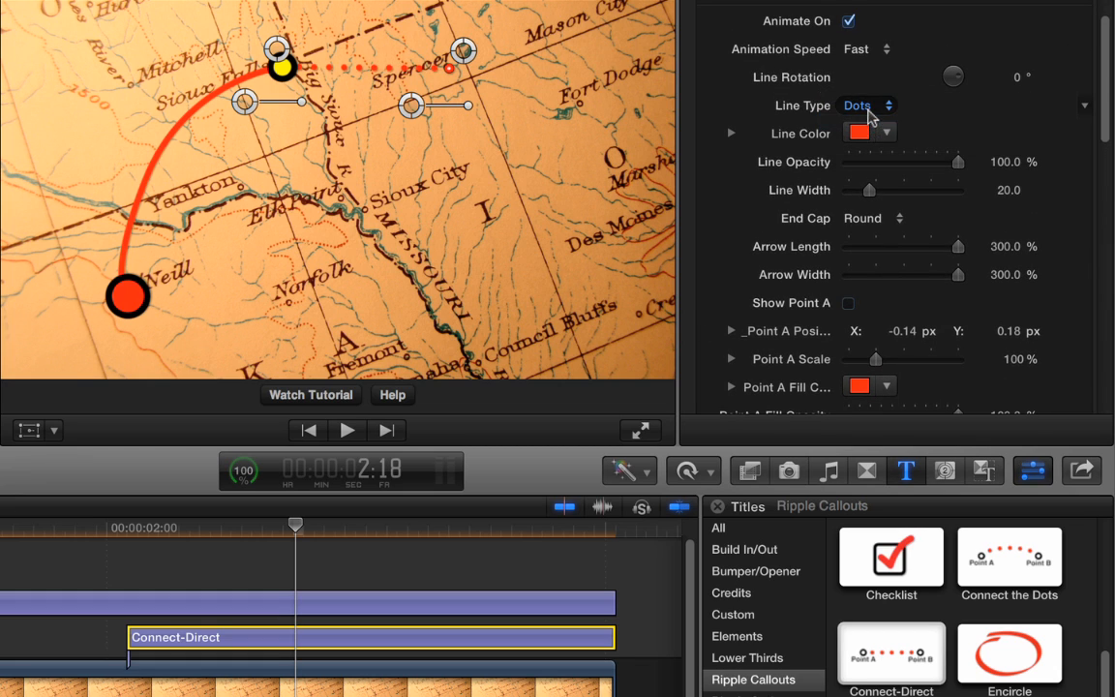
left_click(859, 131)
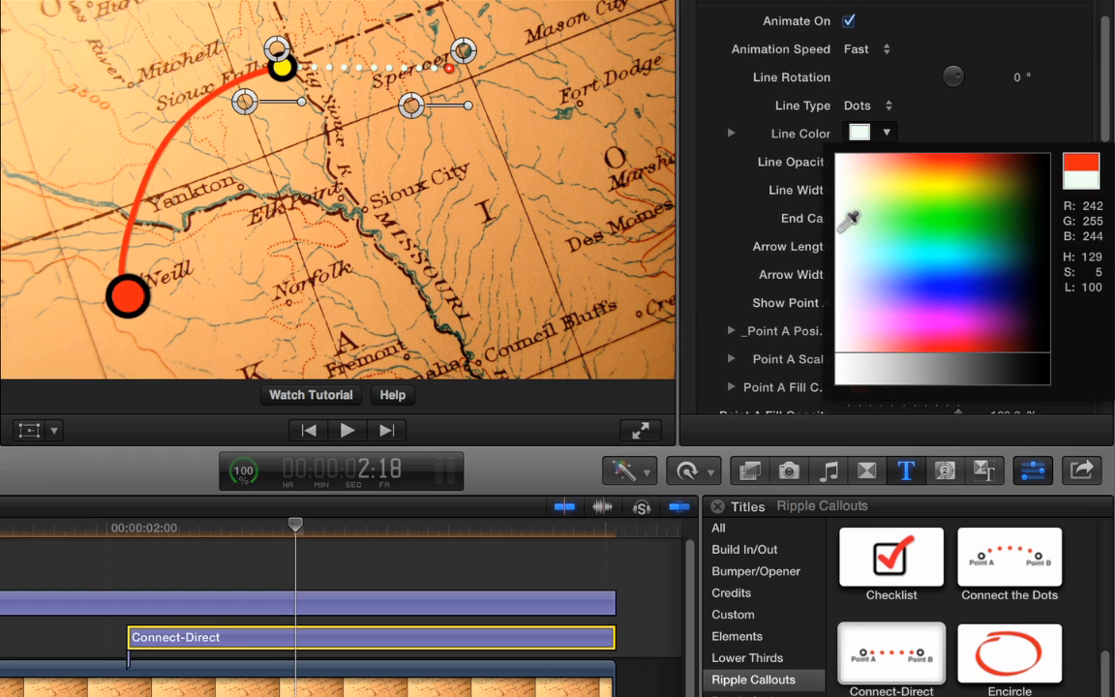
left_click(848, 134)
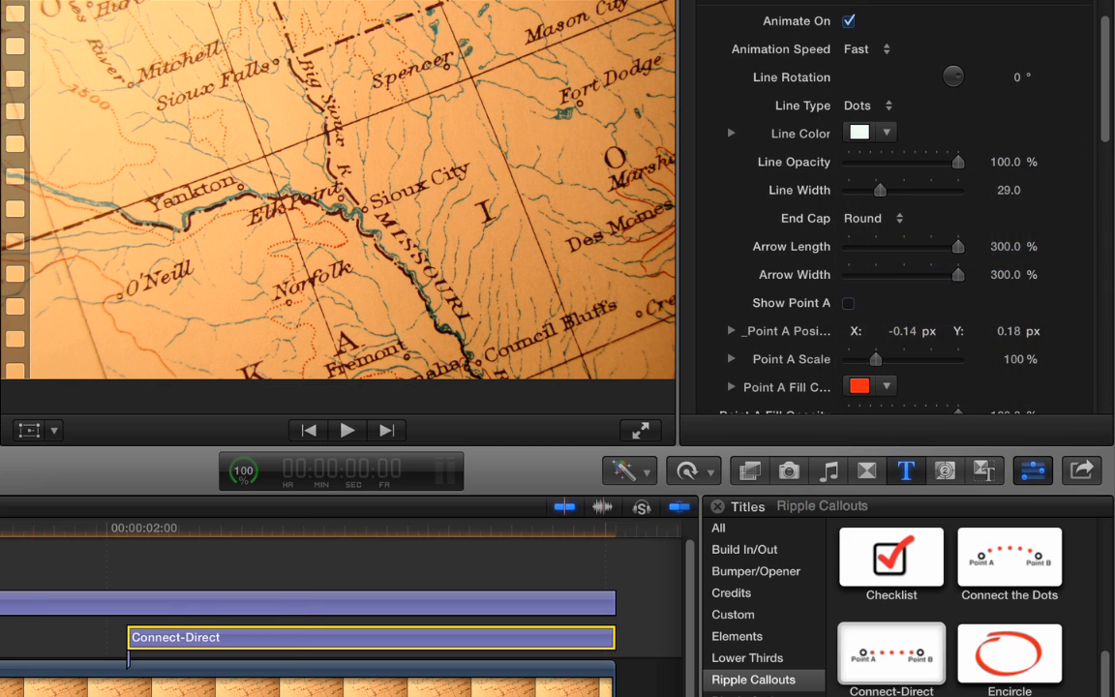
left_click(346, 430)
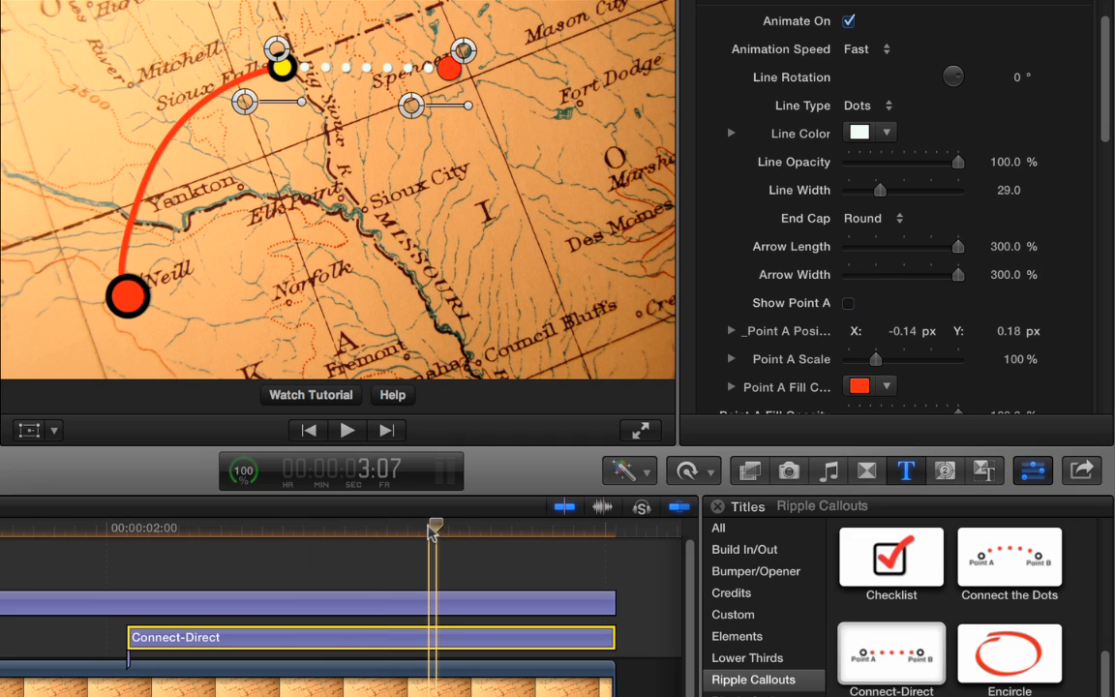
left_click_drag(433, 526, 405, 527)
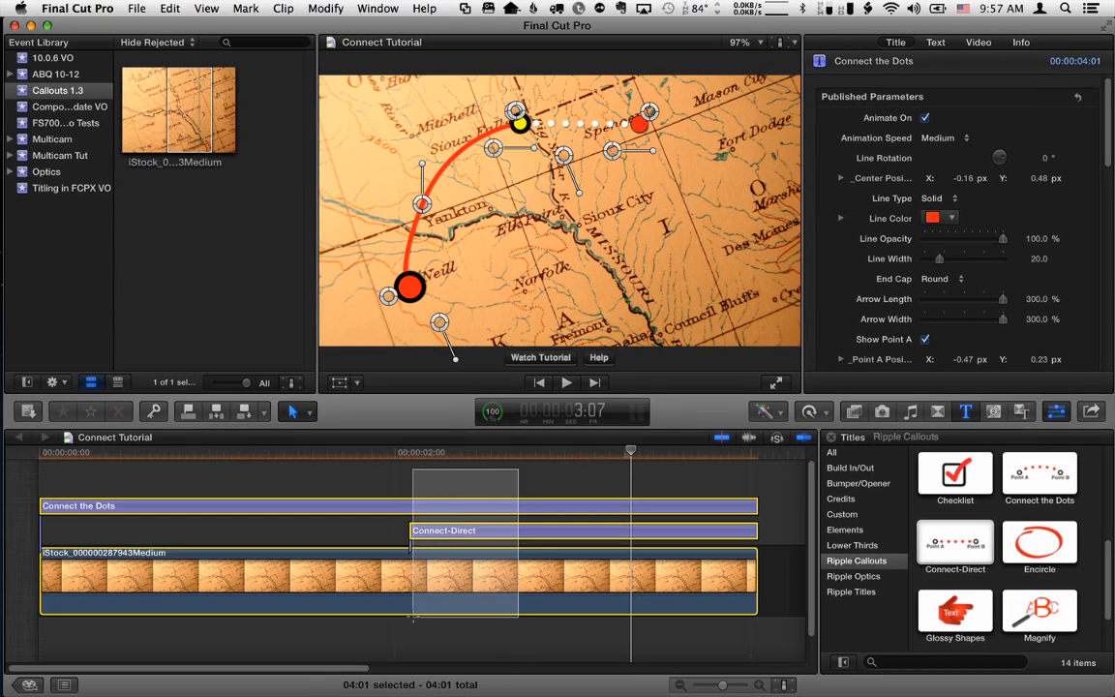
Create a New Compound Clip from the selected clips, named Connect Tutorial Clip
left_click(135, 8)
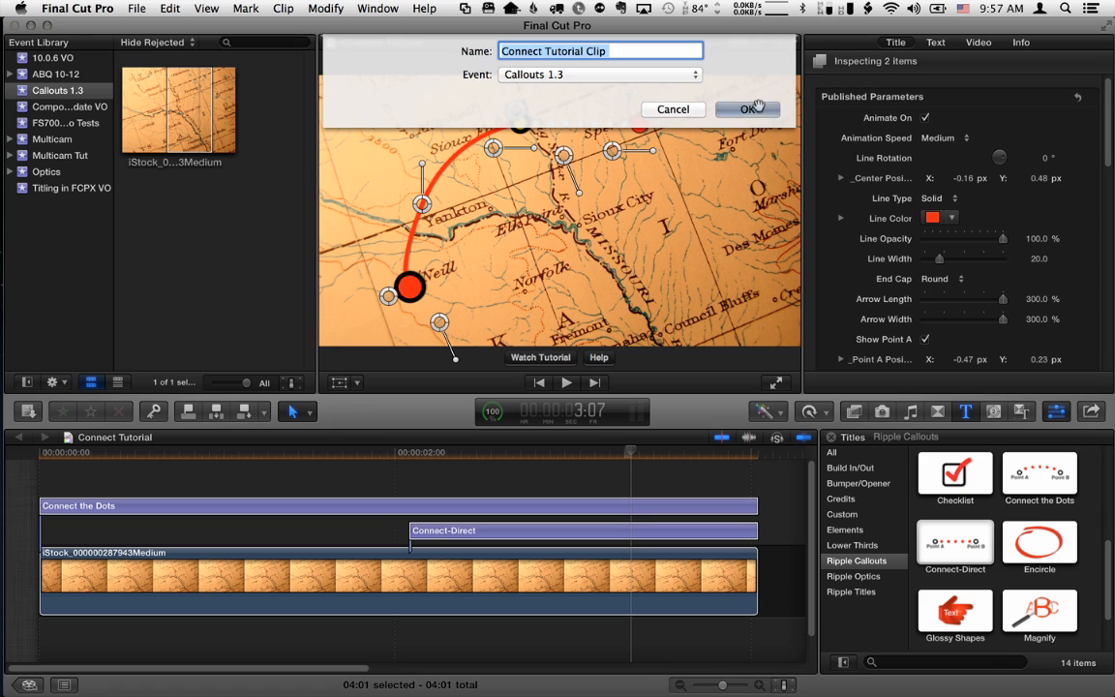
left_click(748, 109)
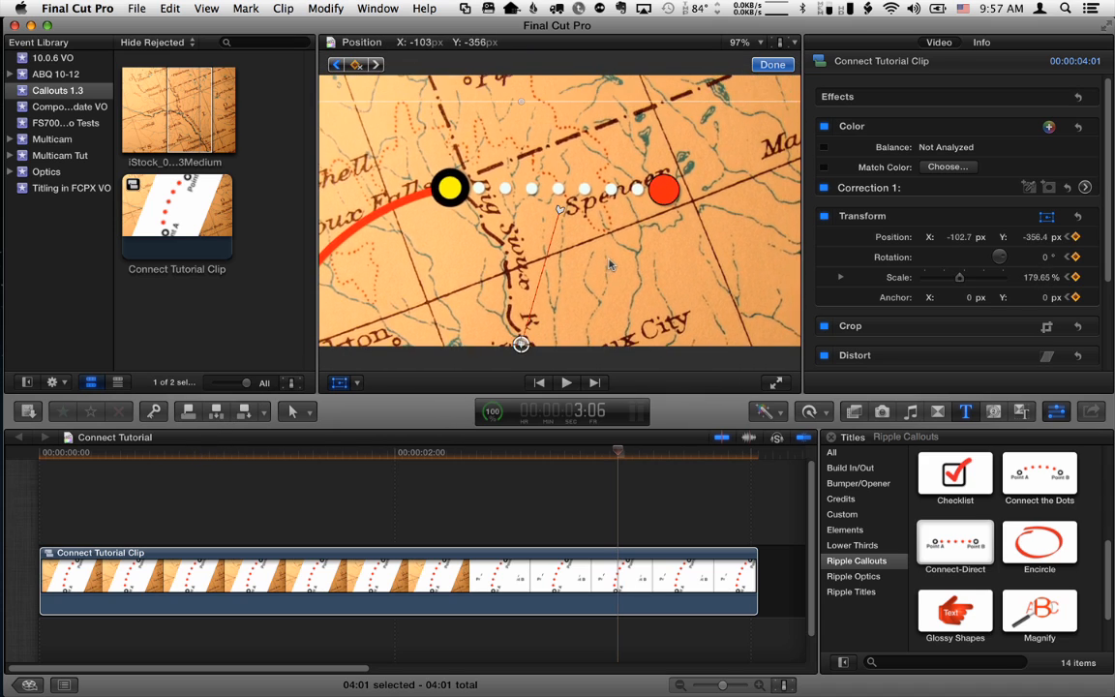
Tilt the zoomed-in map with the rotation handle, refining it to a slight angle
left_click_drag(521, 344, 552, 341)
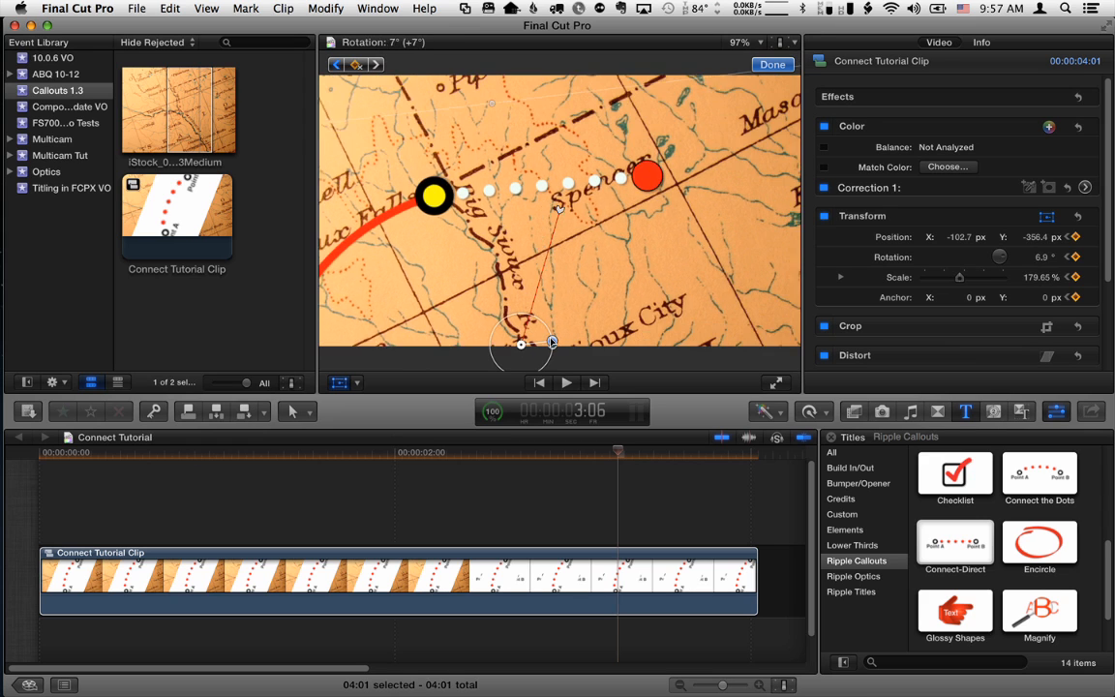
left_click_drag(552, 345, 552, 345)
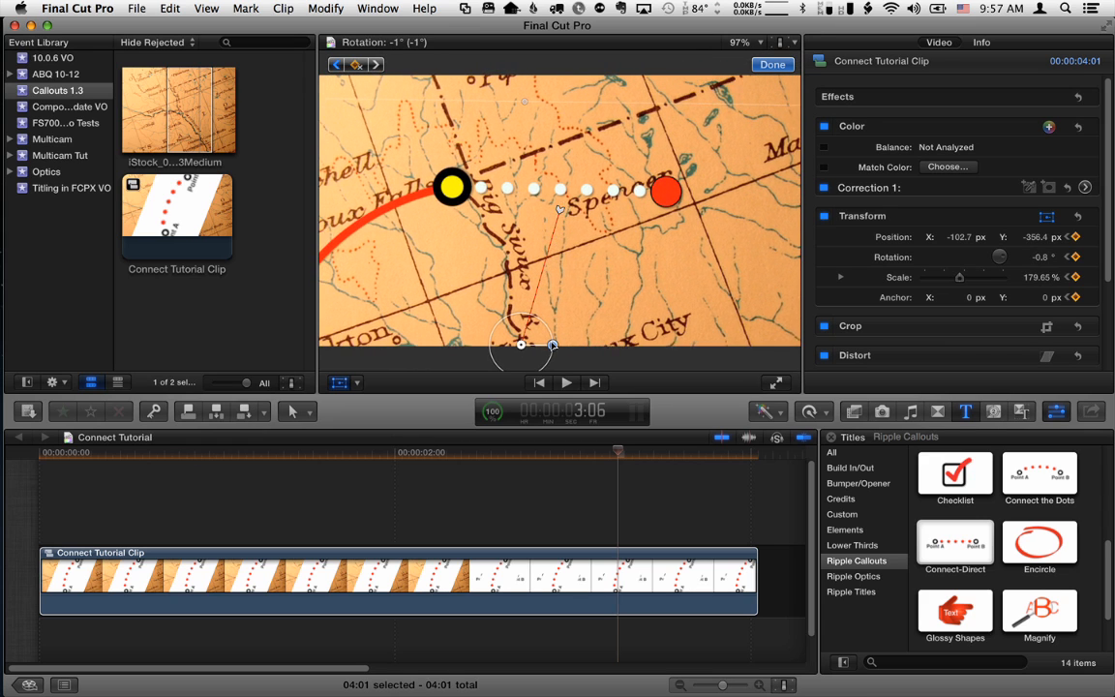
left_click_drag(552, 344, 552, 353)
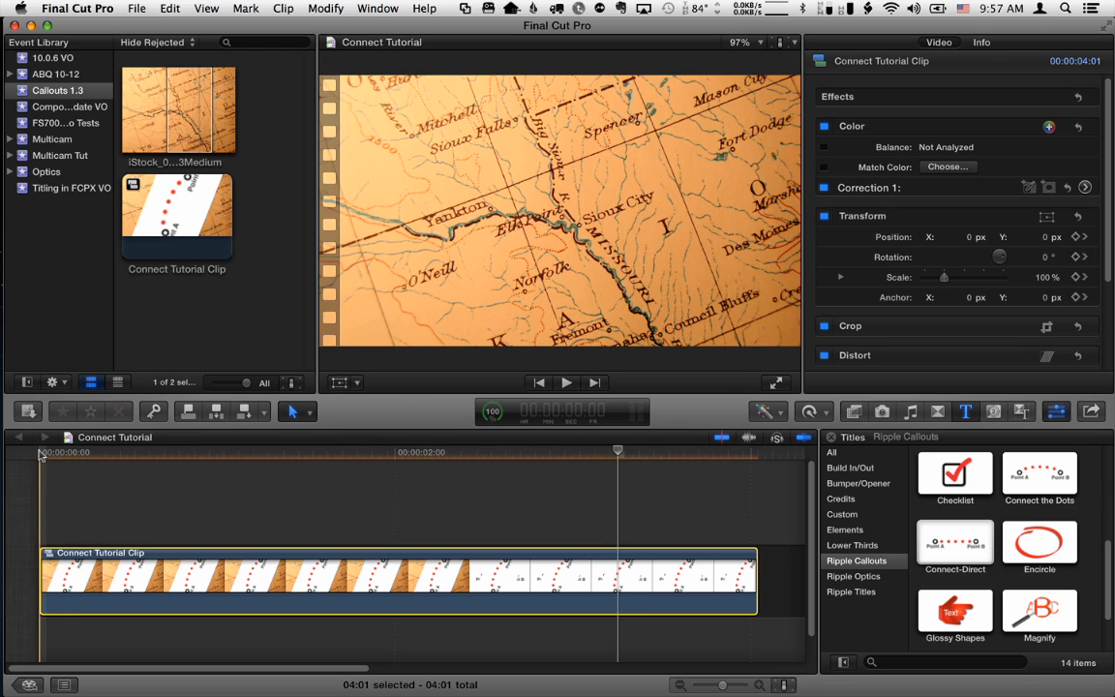
Play the keyframed camera move from the start, then stop playback
left_click(565, 382)
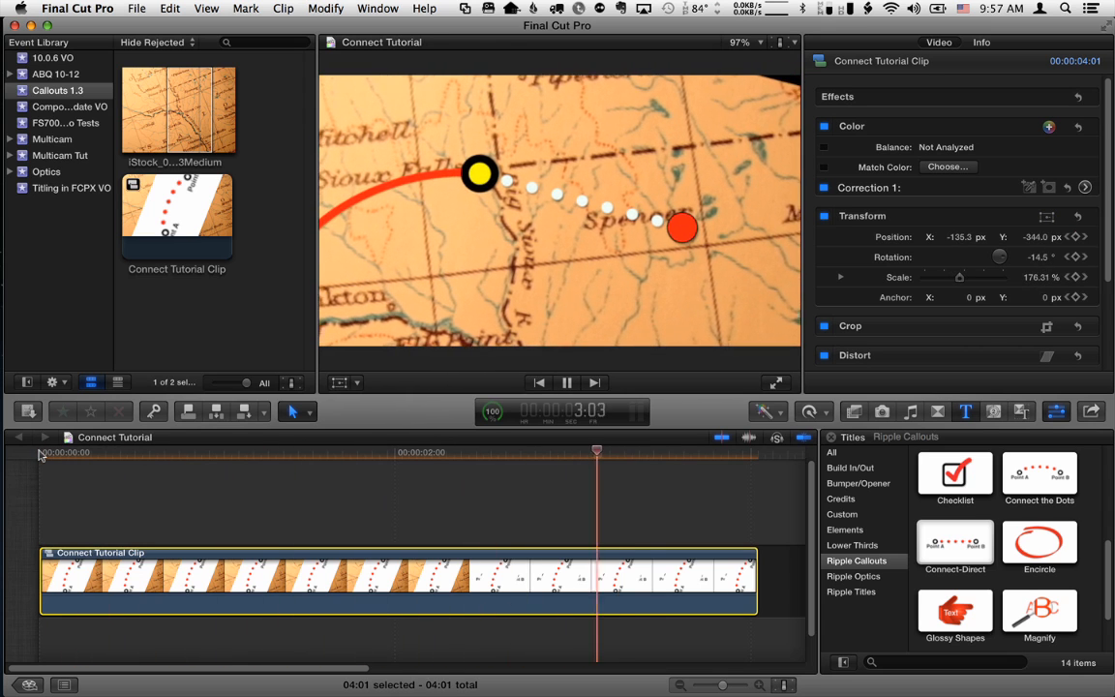
left_click(677, 453)
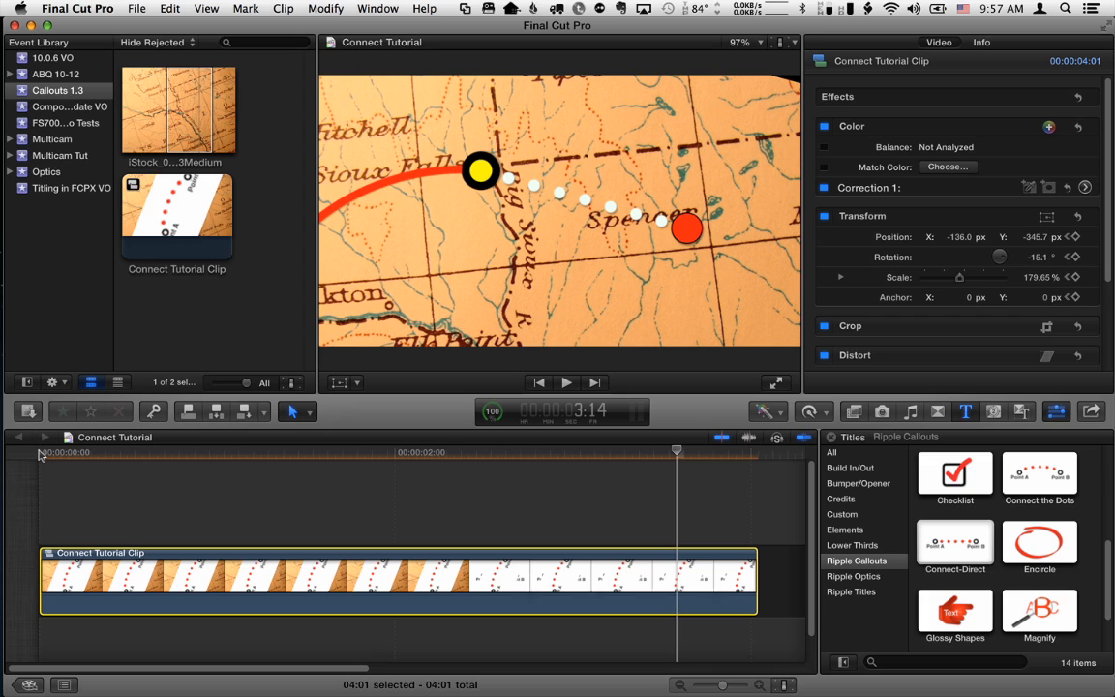